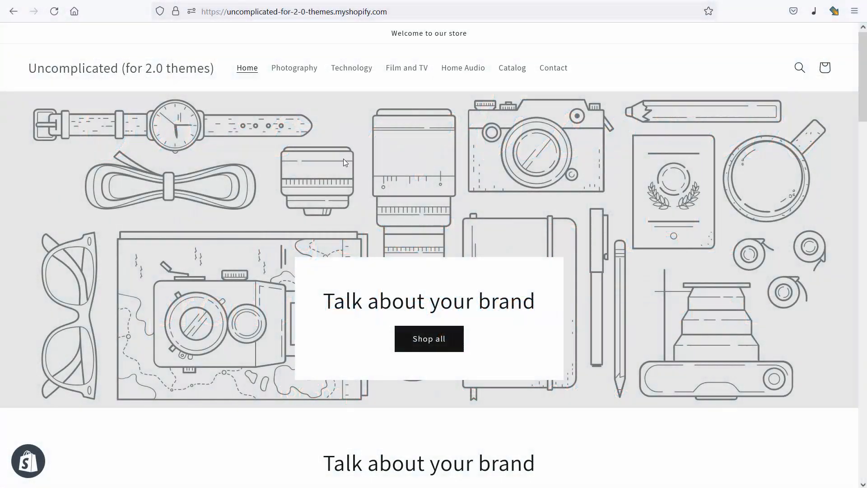
- Browse the storefront from the Photography collection into the Cameras (5) sub-collection
click(294, 67)
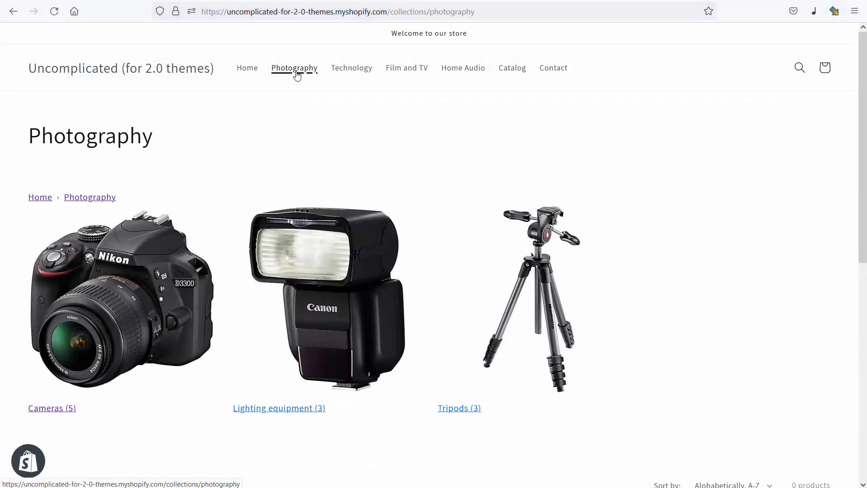
mouse_move(49, 200)
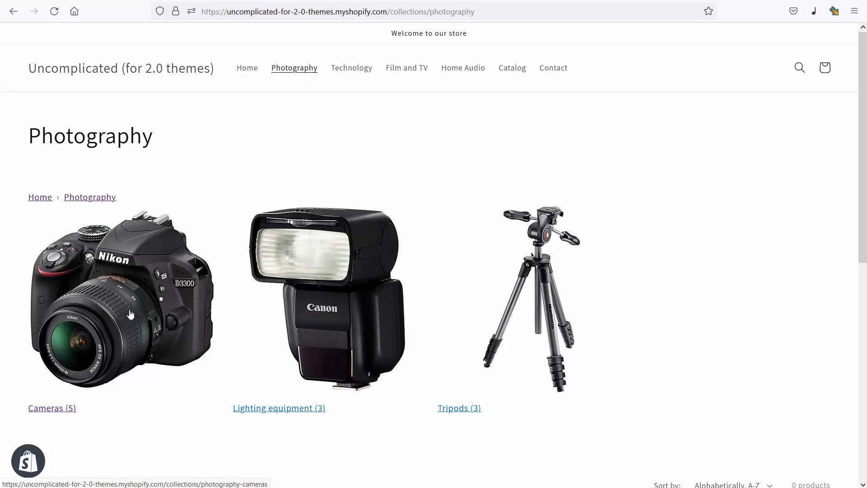
click(53, 407)
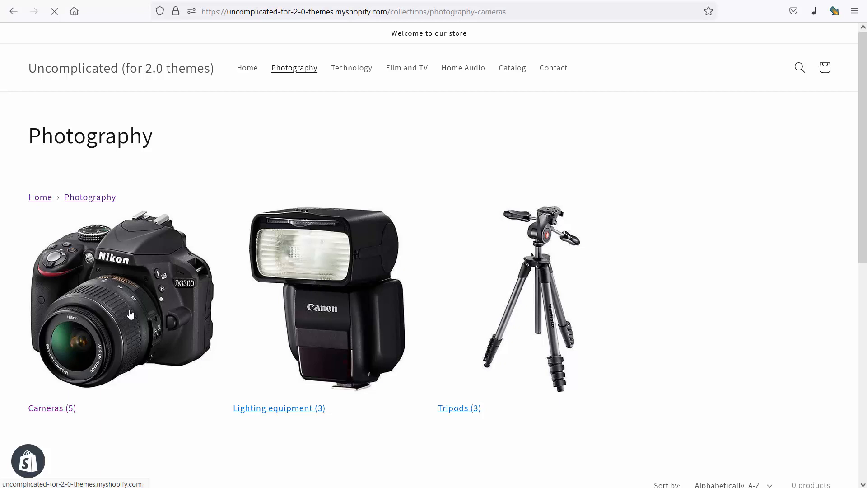
click(52, 407)
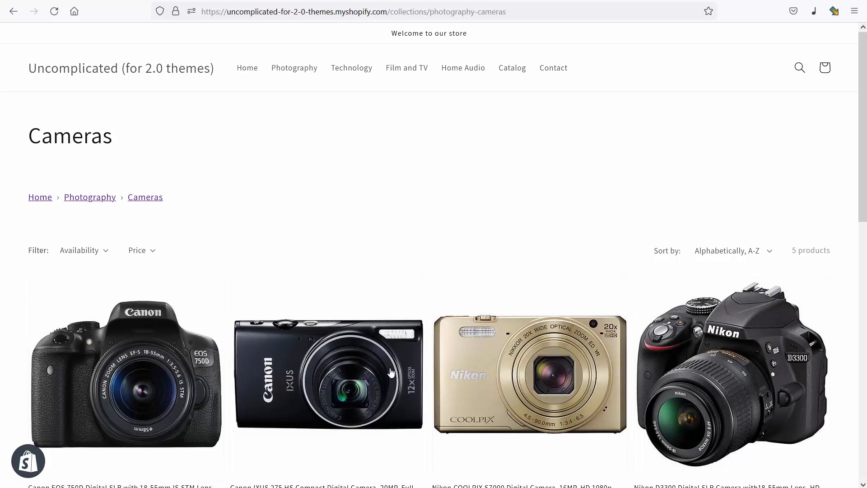
mouse_move(200, 379)
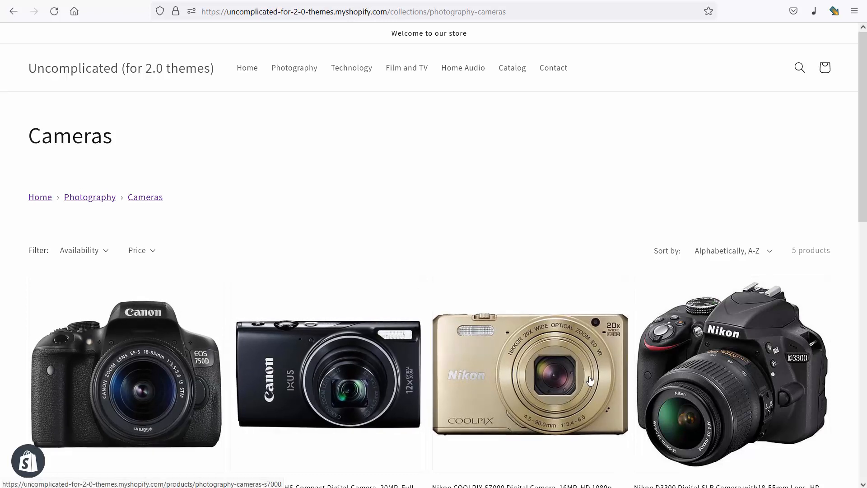
mouse_move(348, 385)
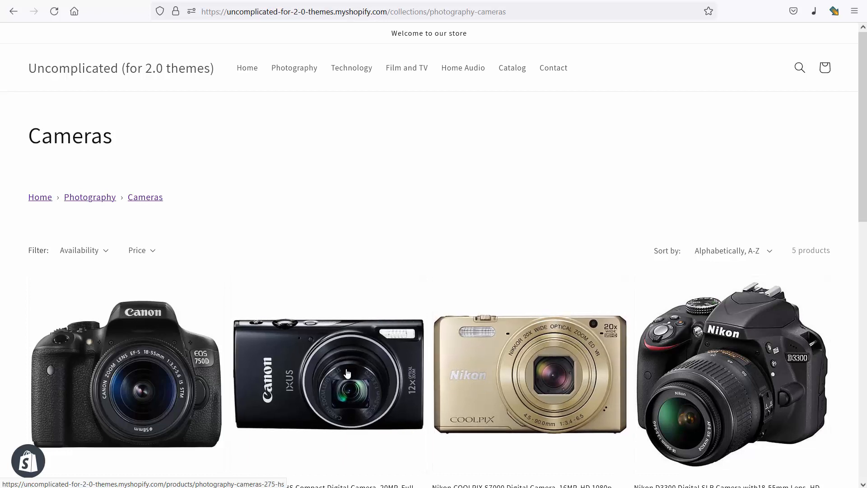
click(346, 372)
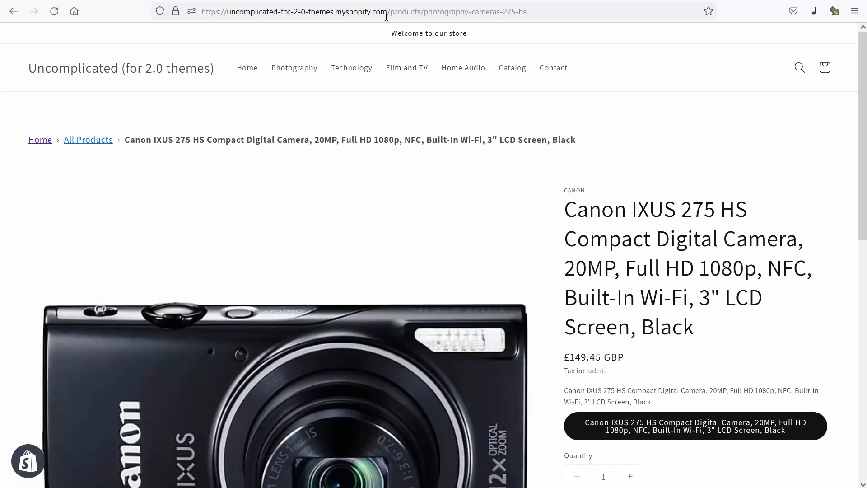
click(391, 14)
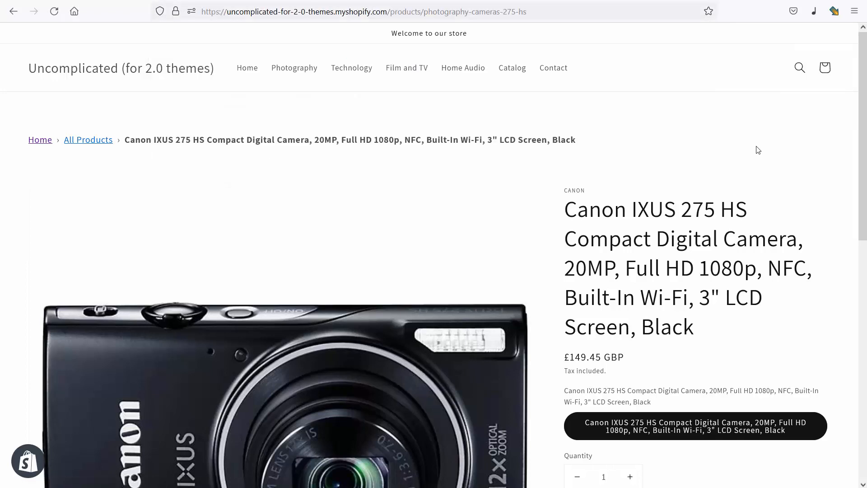
mouse_move(365, 73)
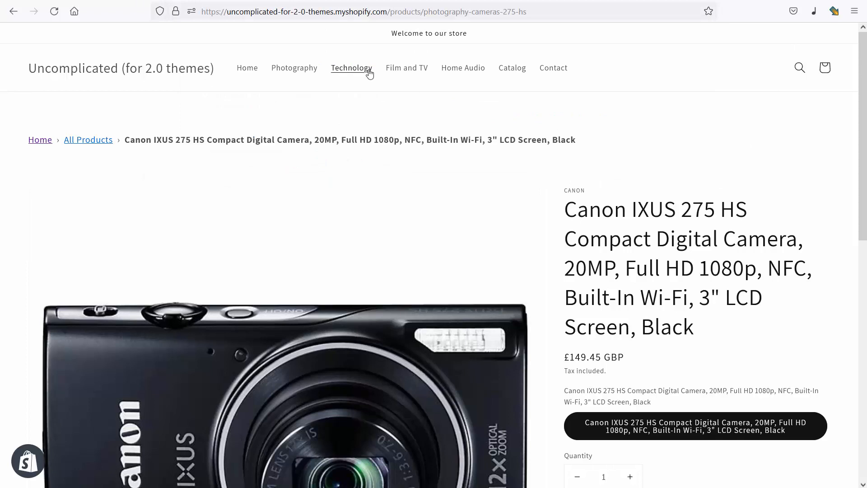
mouse_move(436, 22)
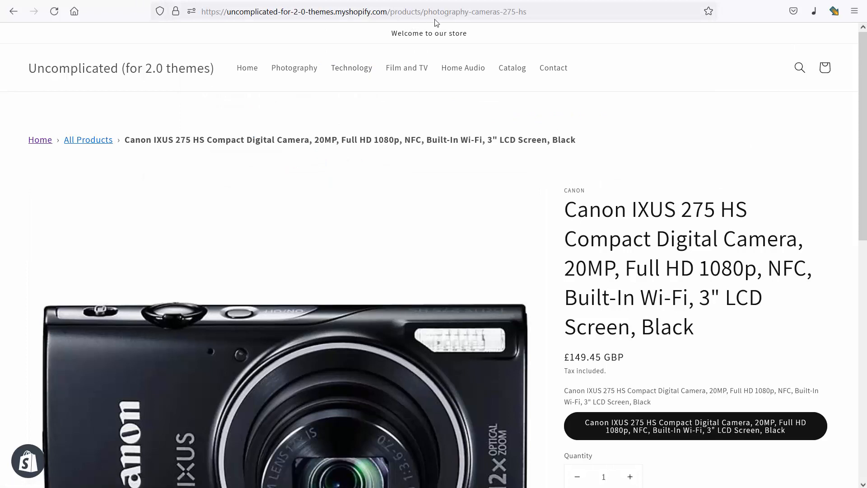
mouse_move(218, 166)
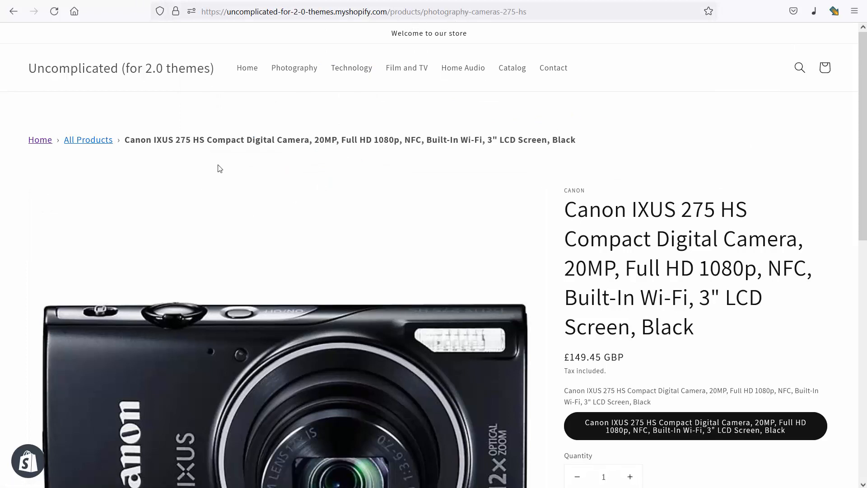
mouse_move(204, 169)
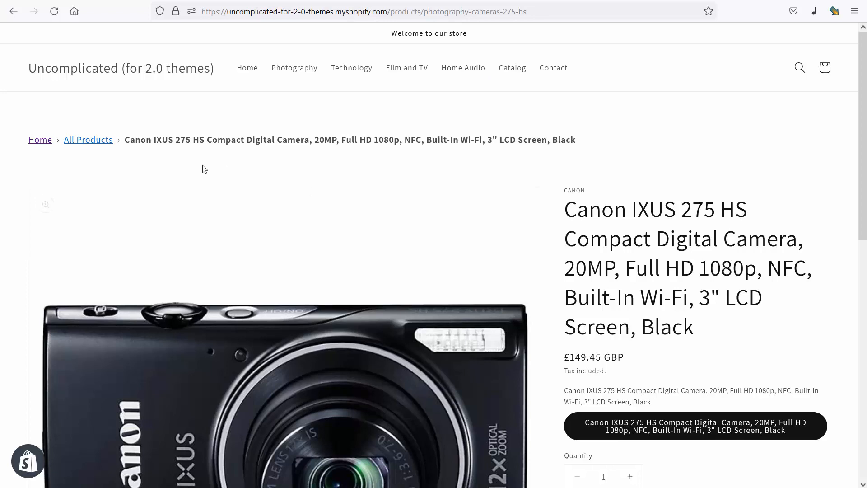
mouse_move(234, 155)
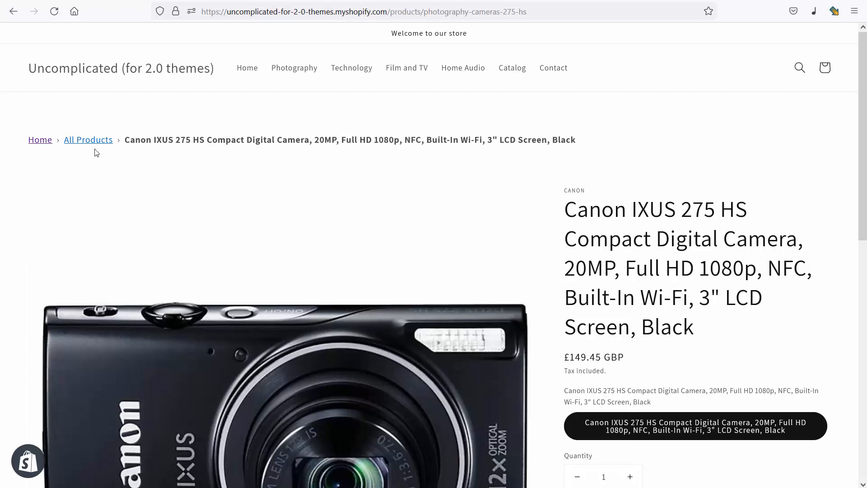
mouse_move(430, 144)
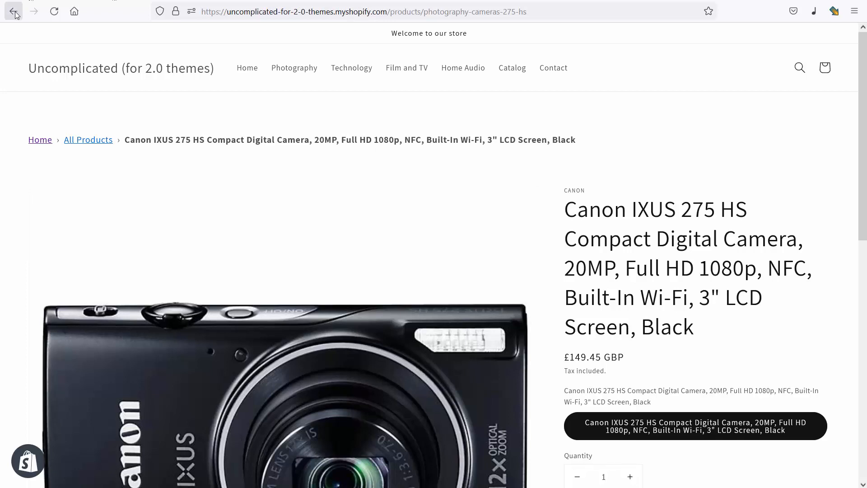
click(12, 11)
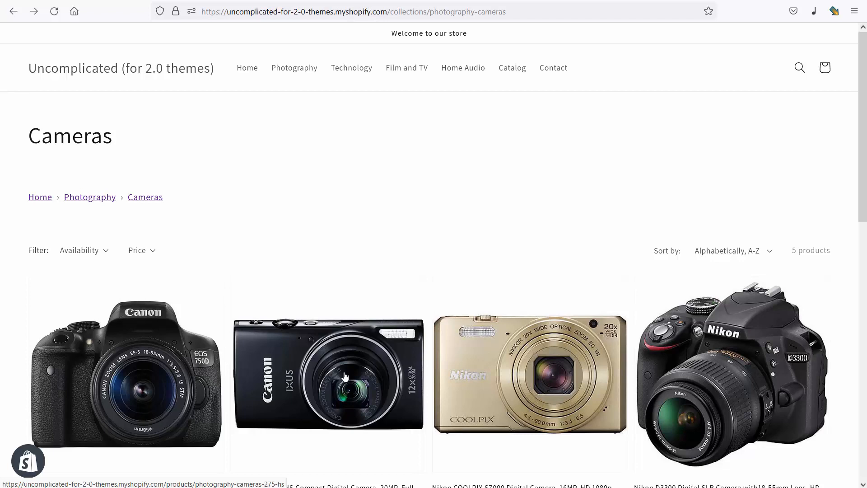
mouse_move(280, 126)
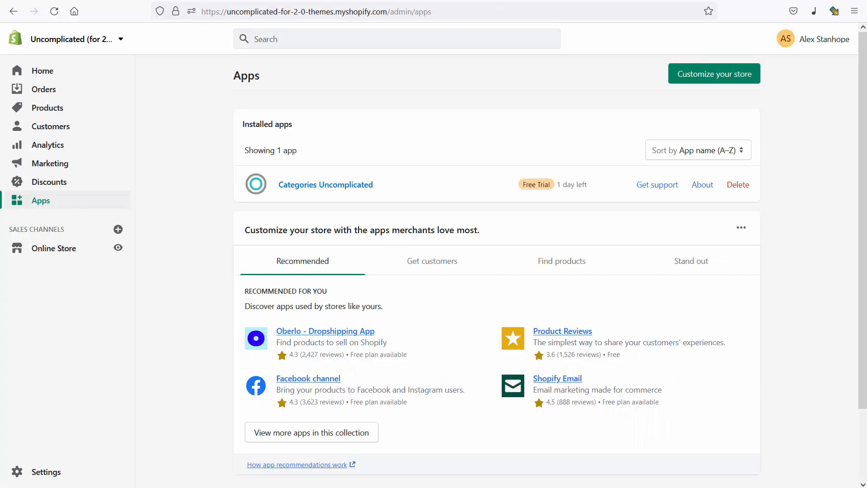
- Launch Categories Uncomplicated, dismiss the getting-started popup and begin entering the storefront password
click(325, 184)
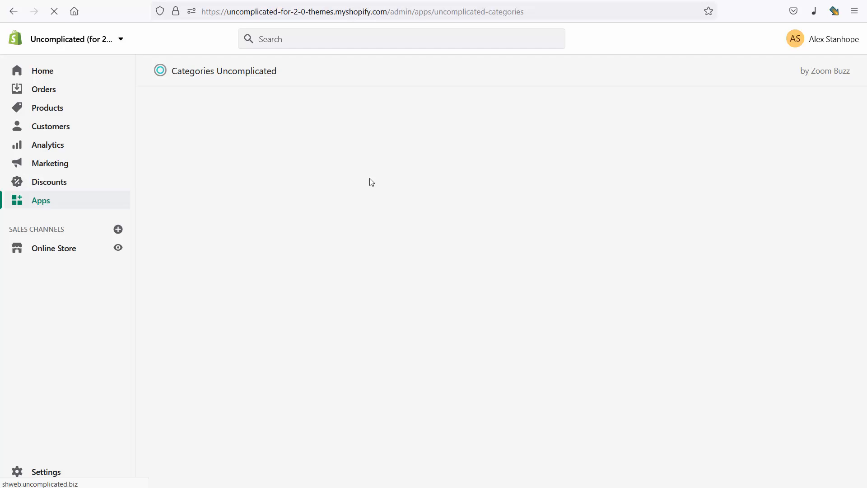
mouse_move(390, 195)
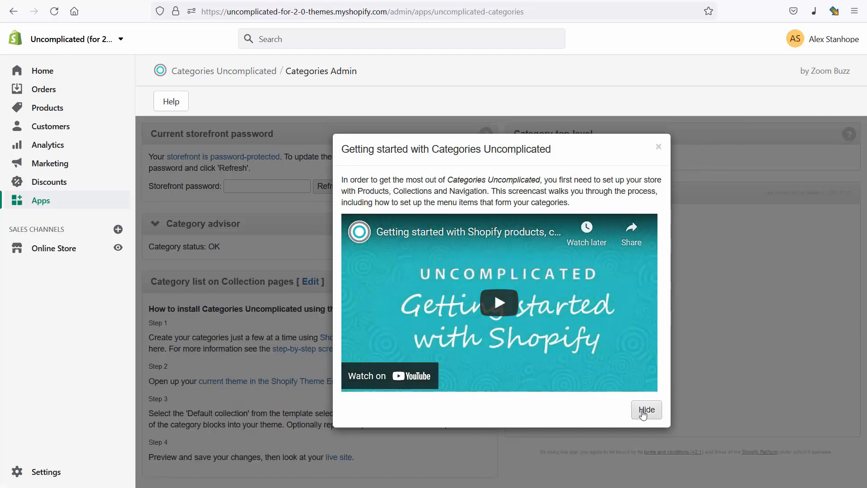
click(646, 410)
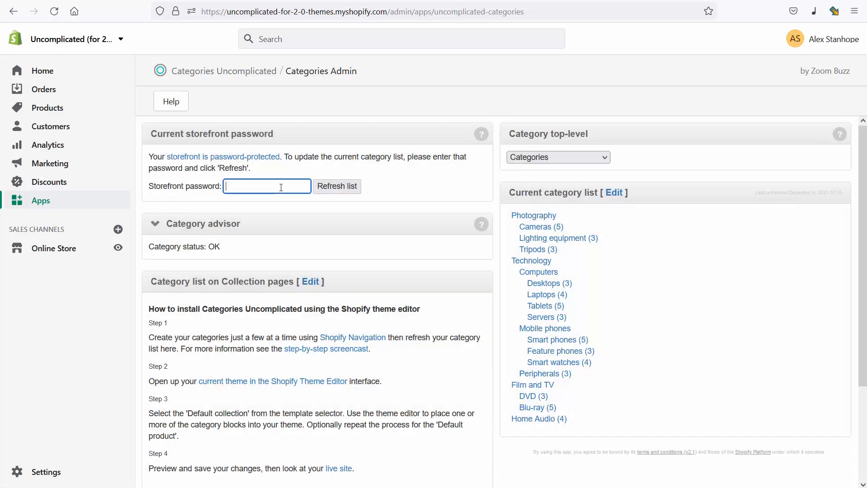
click(337, 186)
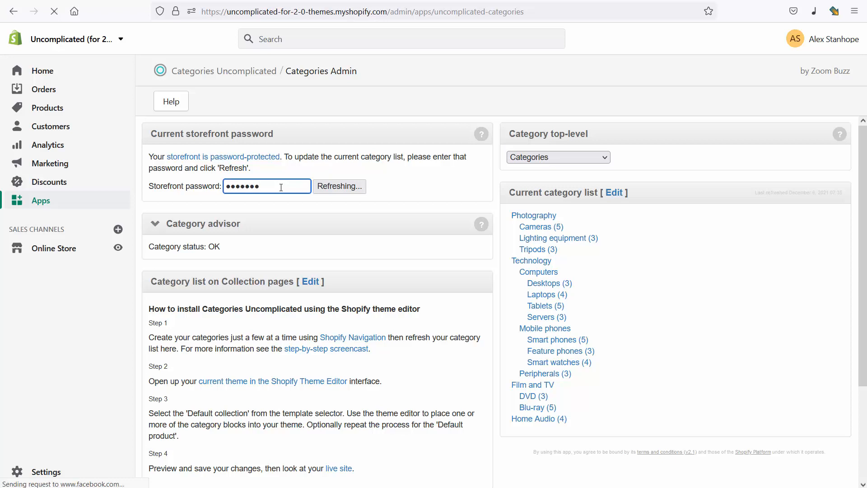
mouse_move(139, 219)
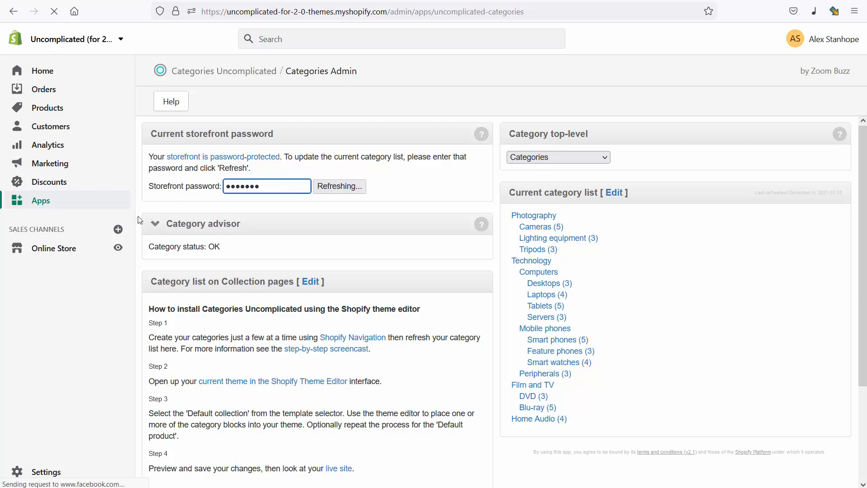
mouse_move(56, 251)
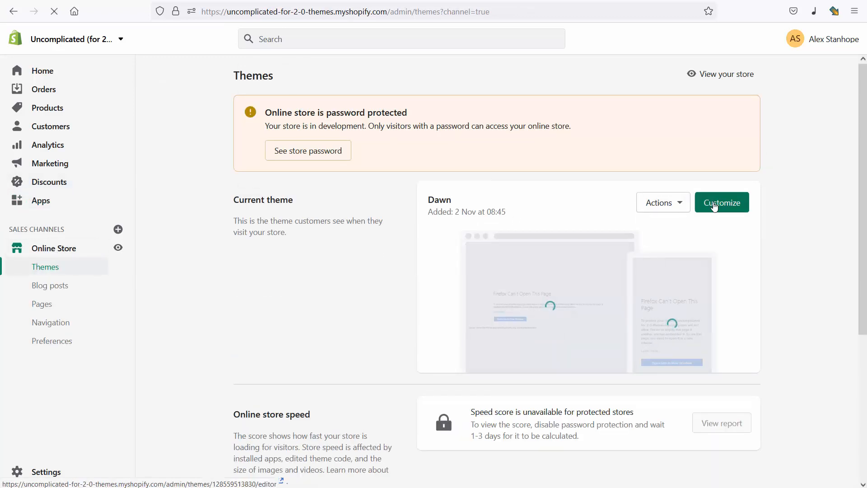
- Customize the Dawn theme and switch the editor to the Collections > Default collection template
click(722, 203)
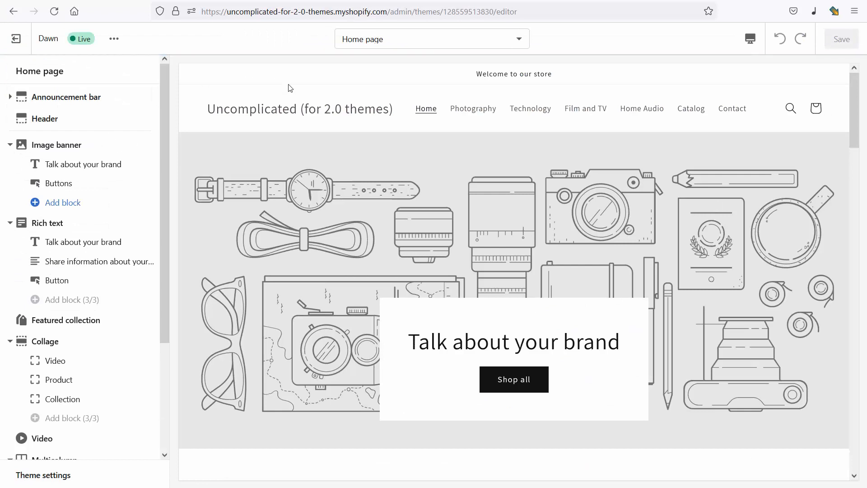
click(431, 39)
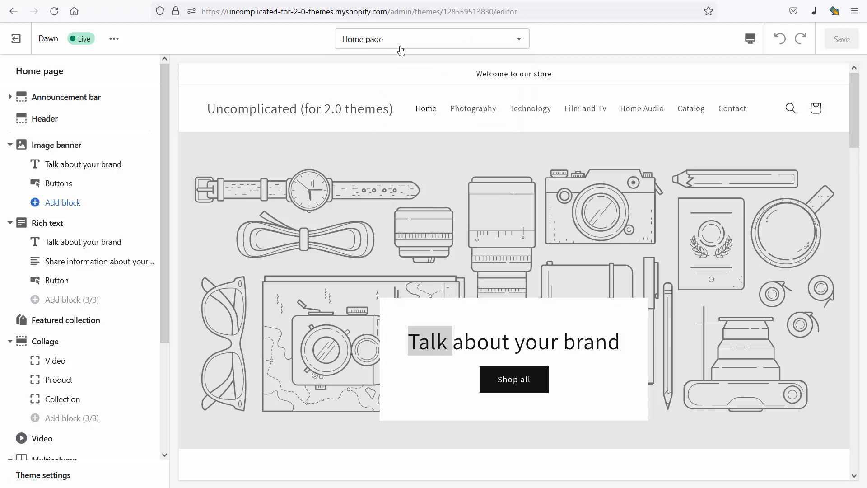
click(431, 39)
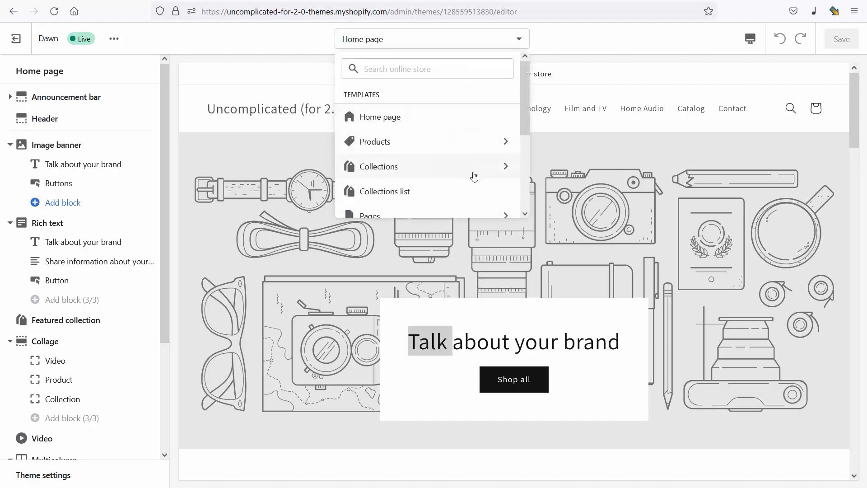
click(378, 166)
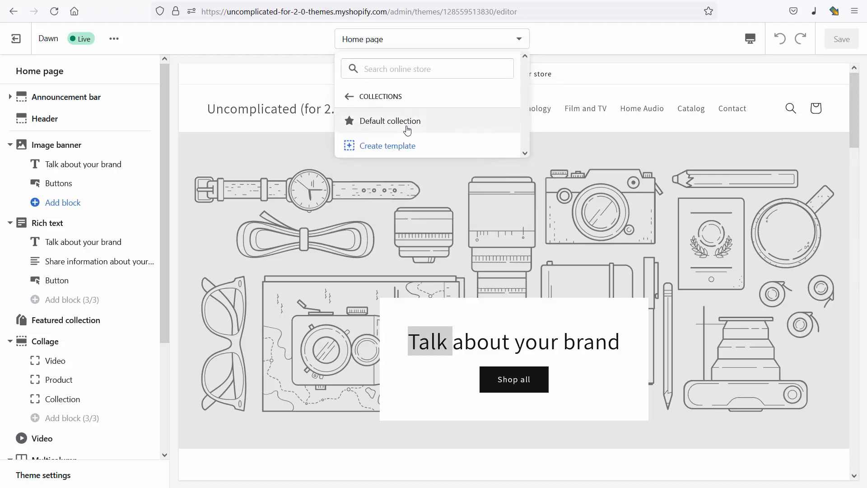
click(391, 121)
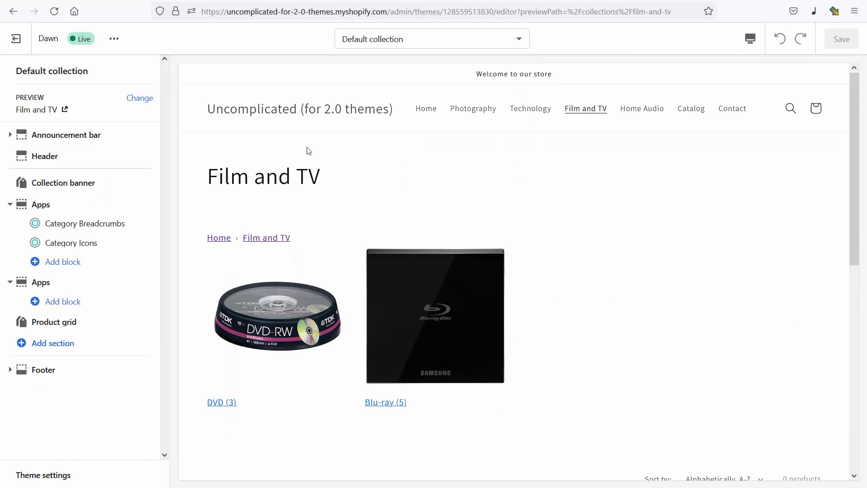
click(85, 223)
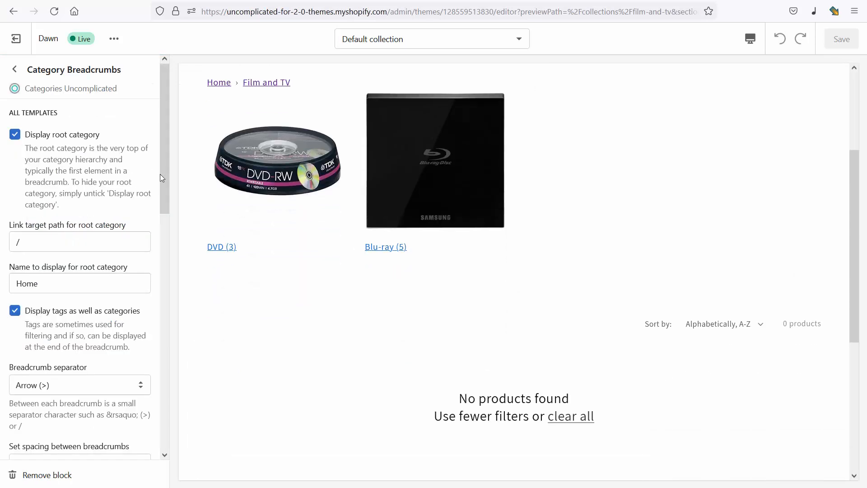
scroll(down, 3)
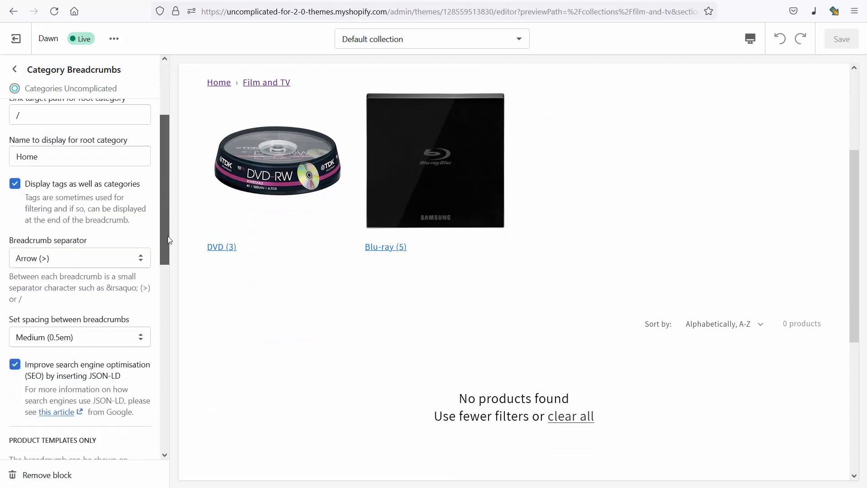
scroll(down, 3)
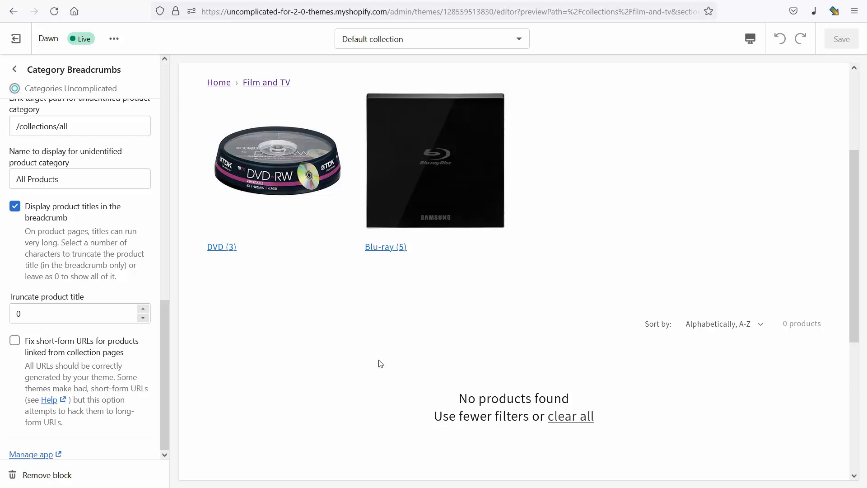
mouse_move(298, 349)
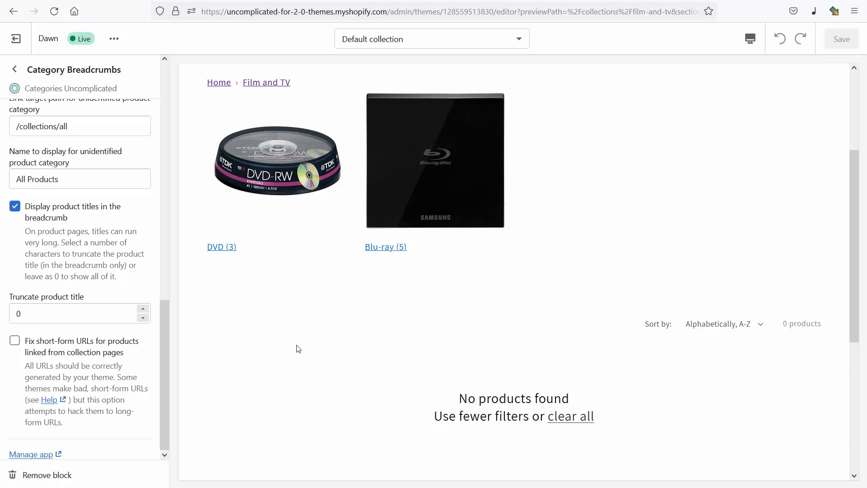
scroll(down, 3)
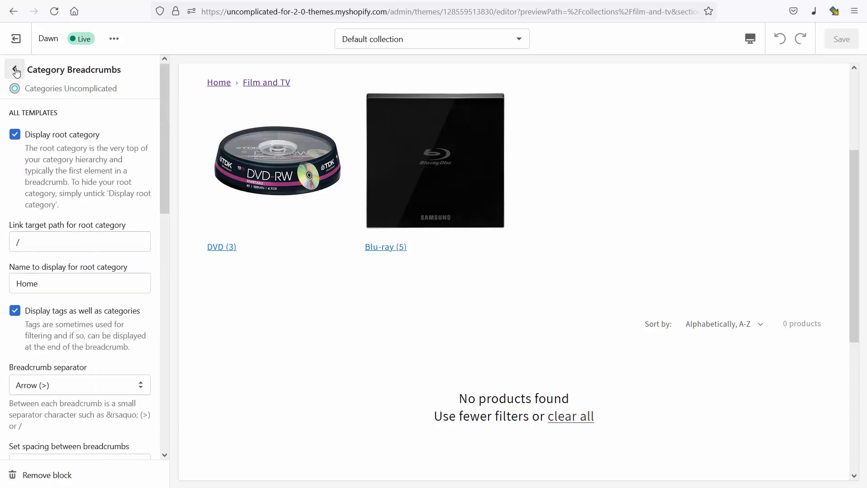
- Change the editor preview to the Laptops collection and scroll down to its products
click(15, 71)
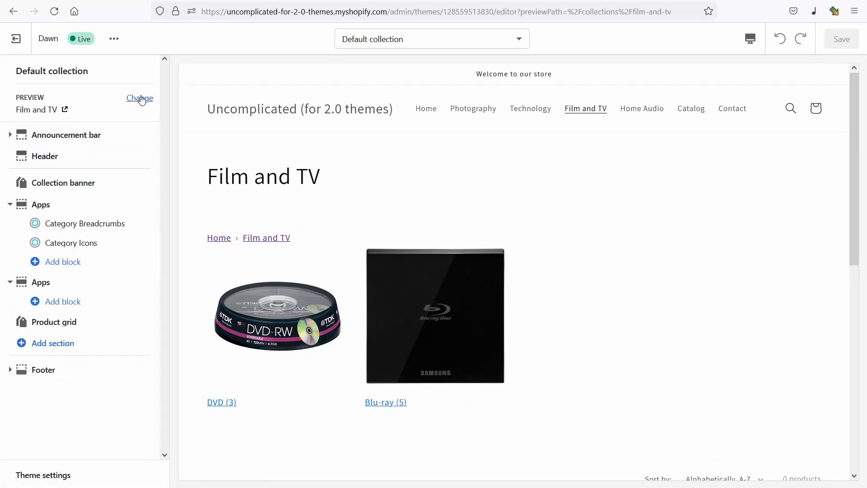
click(139, 98)
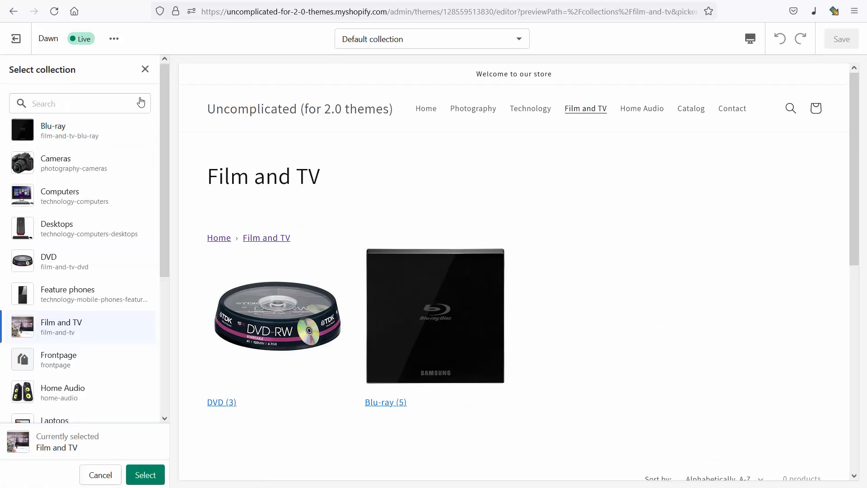
mouse_move(129, 340)
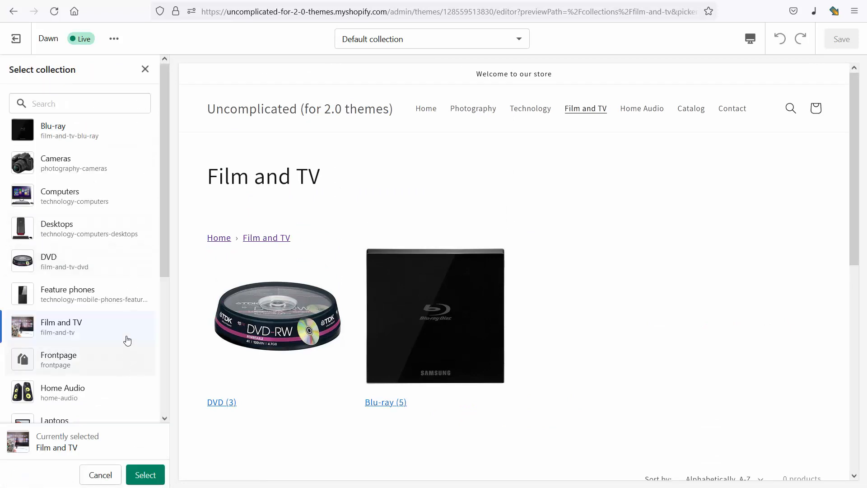
click(145, 475)
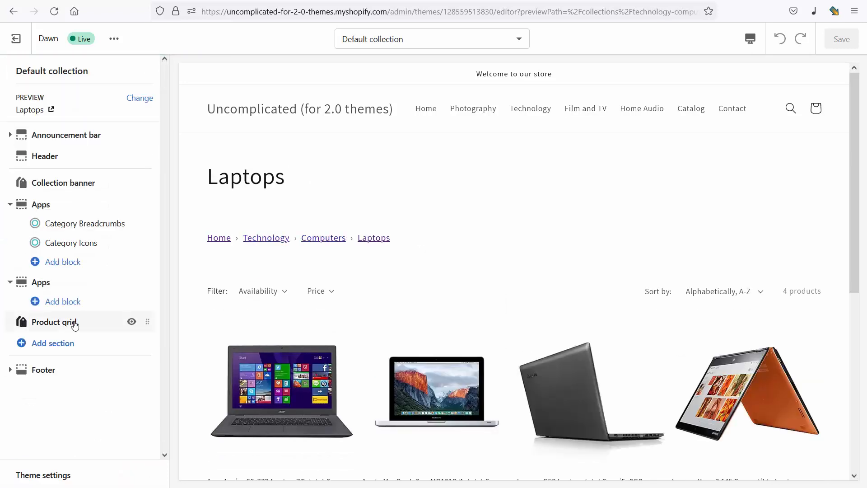
mouse_move(405, 273)
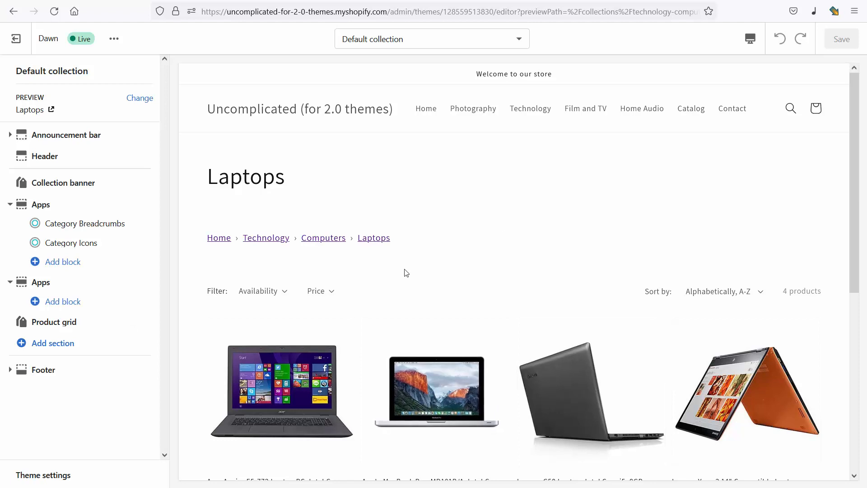
scroll(down, 3)
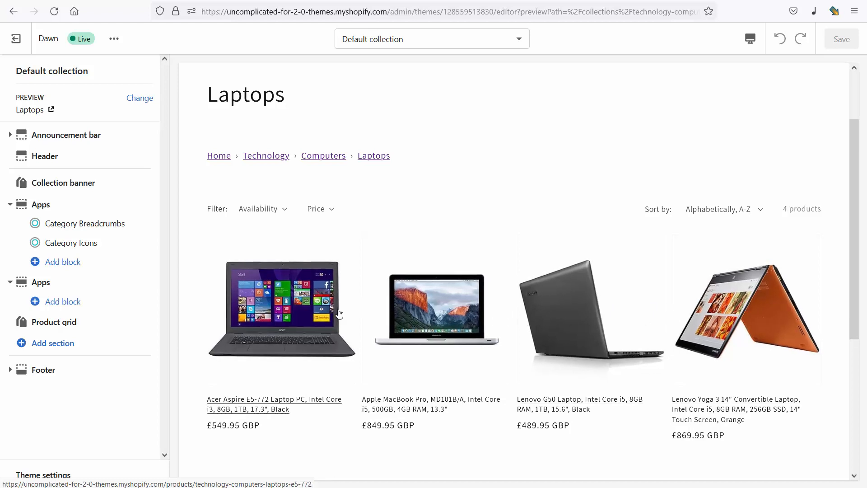
- In the Category Breadcrumbs block, tick 'Fix short-form URLs for products linked from collection pages'
click(85, 223)
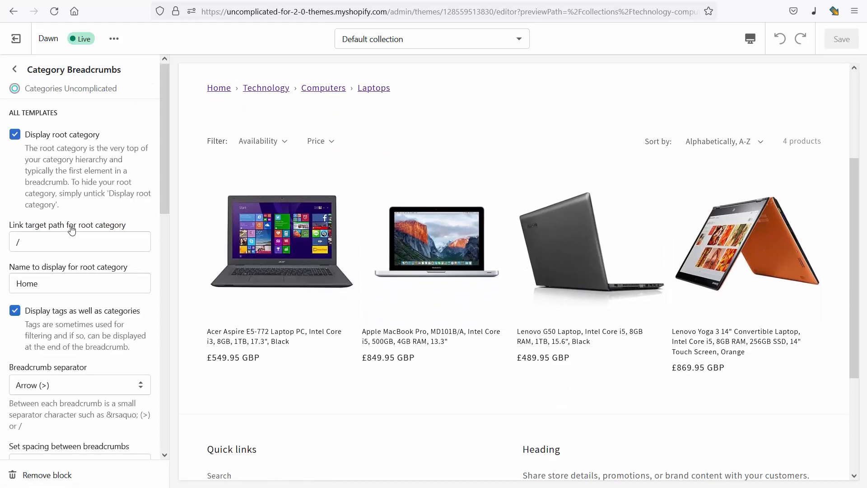
scroll(down, 3)
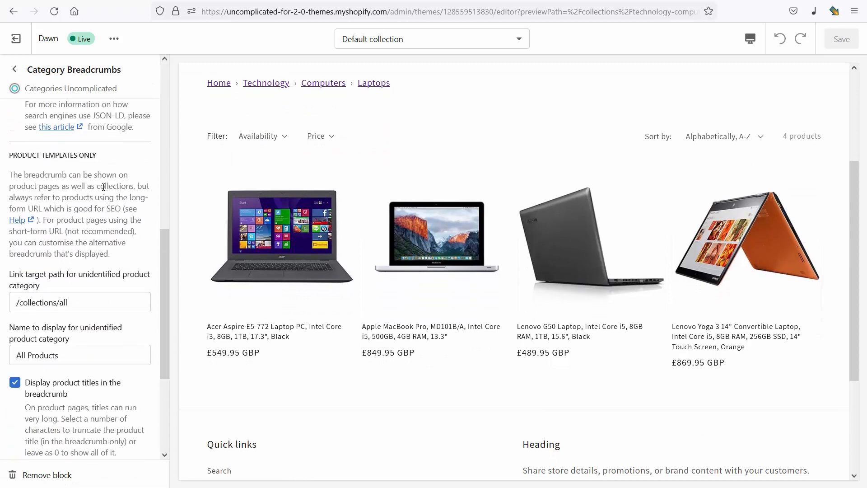
scroll(down, 3)
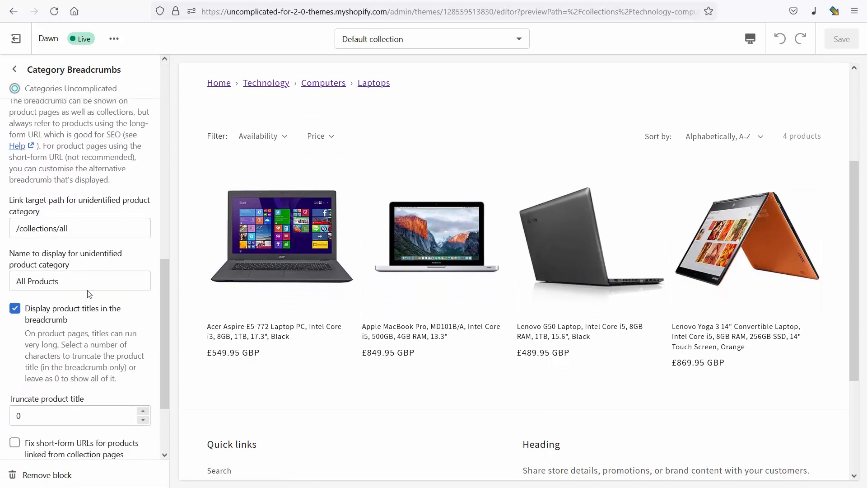
scroll(down, 3)
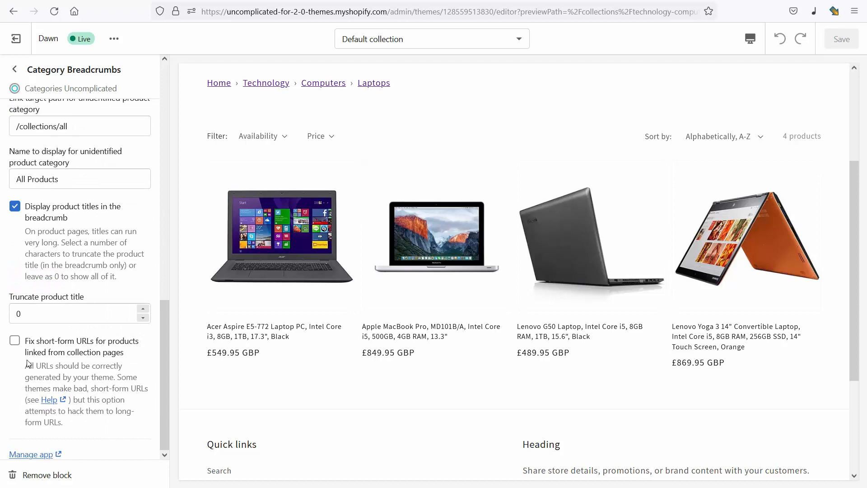
click(15, 341)
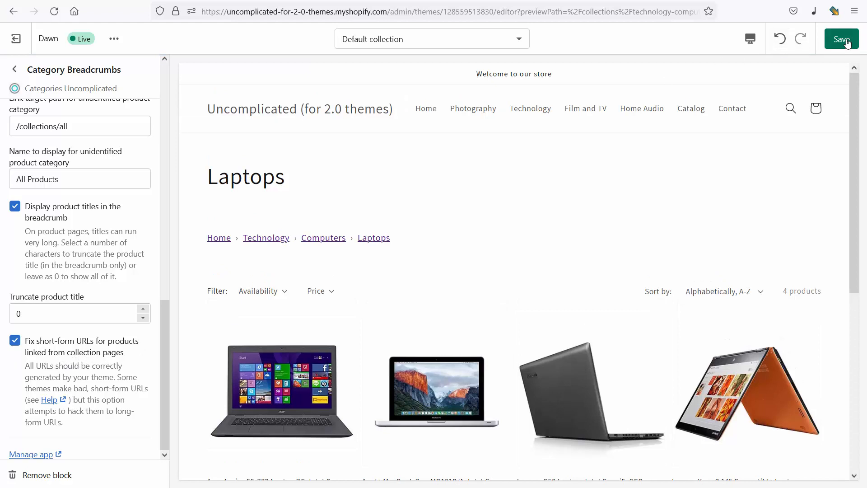
- Save the Dawn theme changes and preview the Apple MacBook Pro product page
click(841, 38)
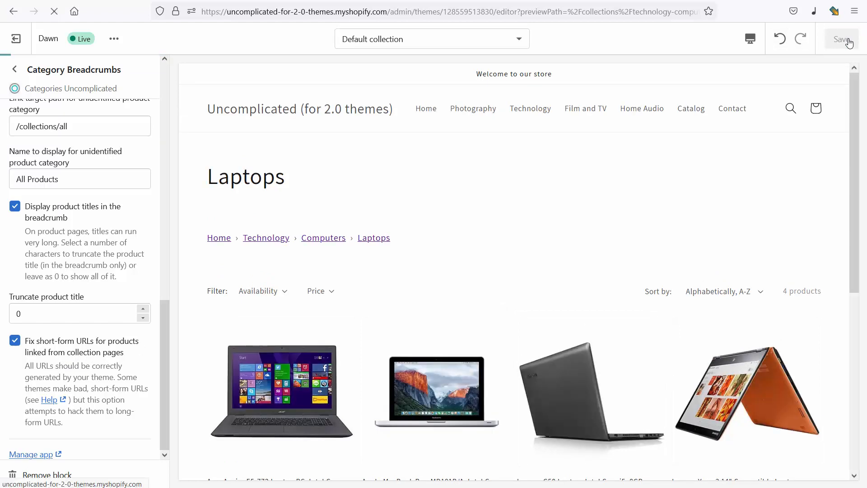
click(842, 37)
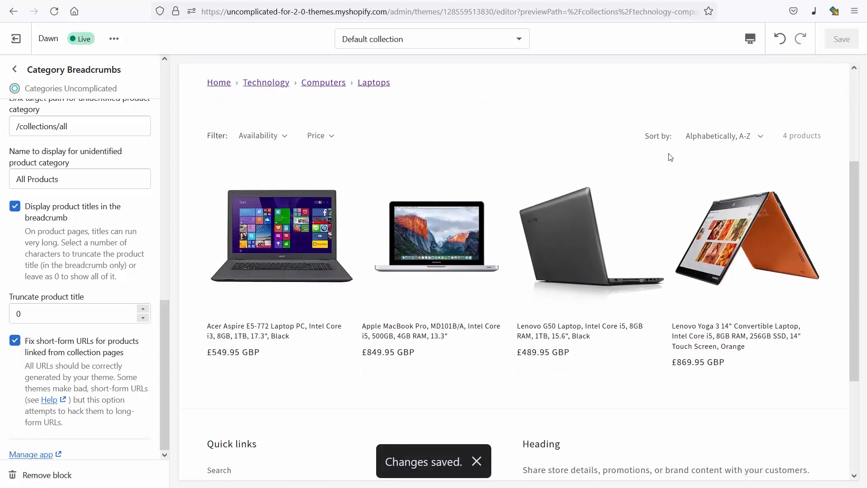
mouse_move(430, 246)
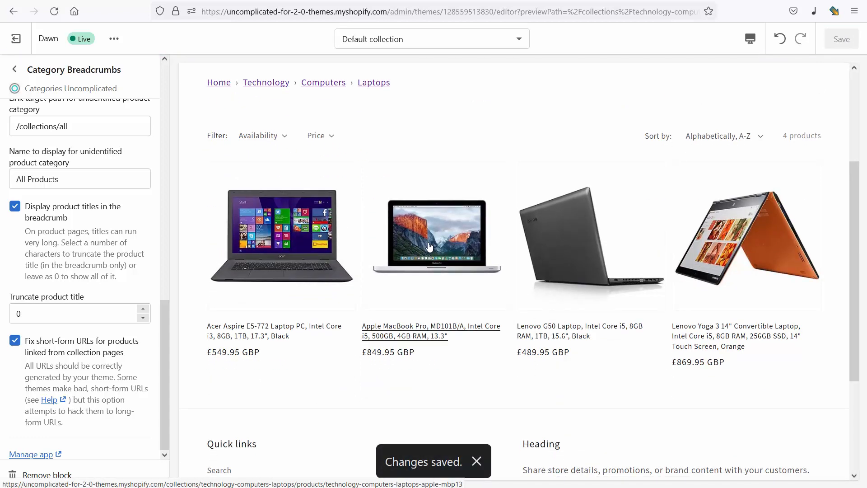
click(476, 461)
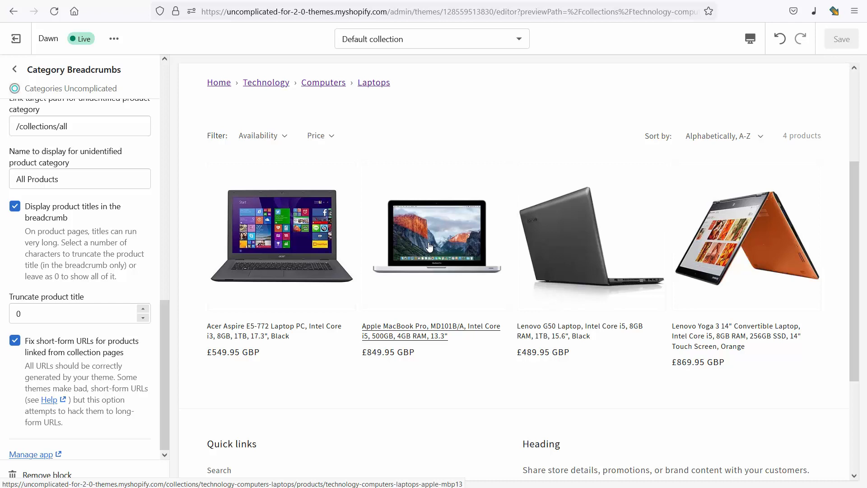
mouse_move(481, 230)
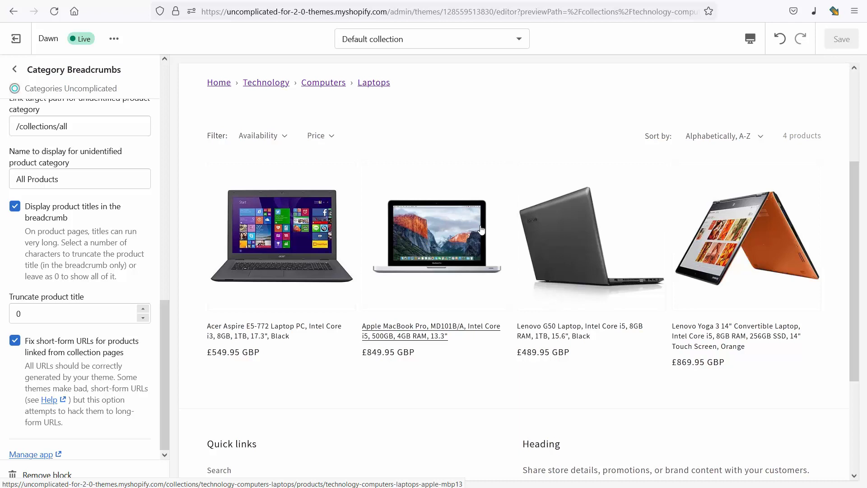
mouse_move(456, 217)
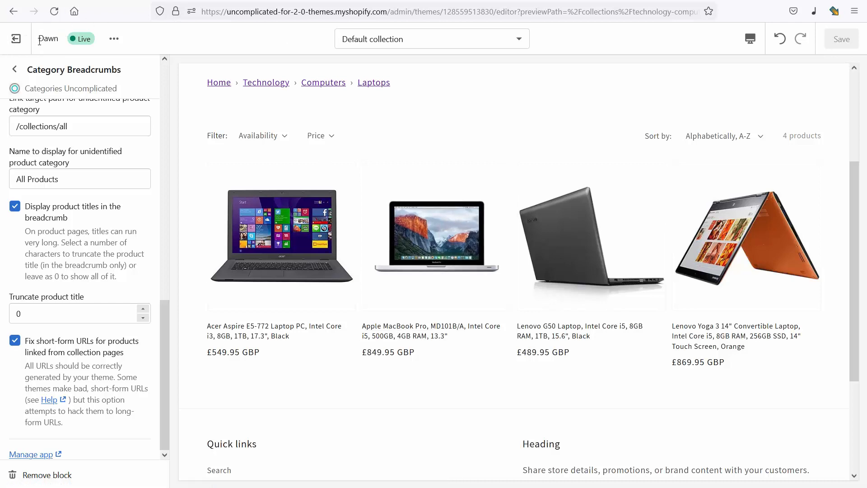
- Exit the theme editor and view the storefront Cameras collection and the Canon compact camera product
click(16, 38)
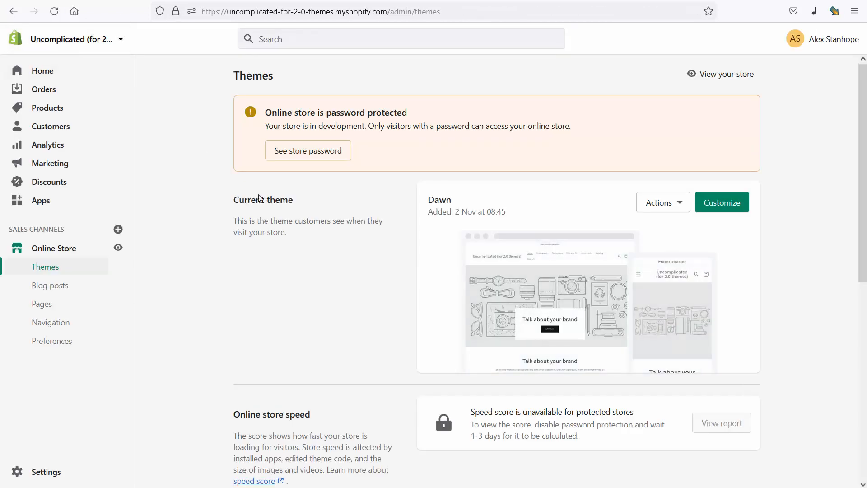
mouse_move(117, 33)
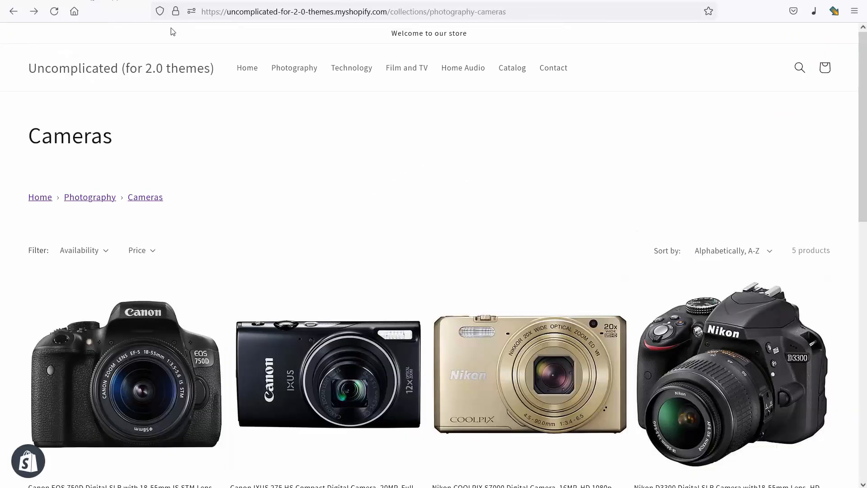
mouse_move(347, 371)
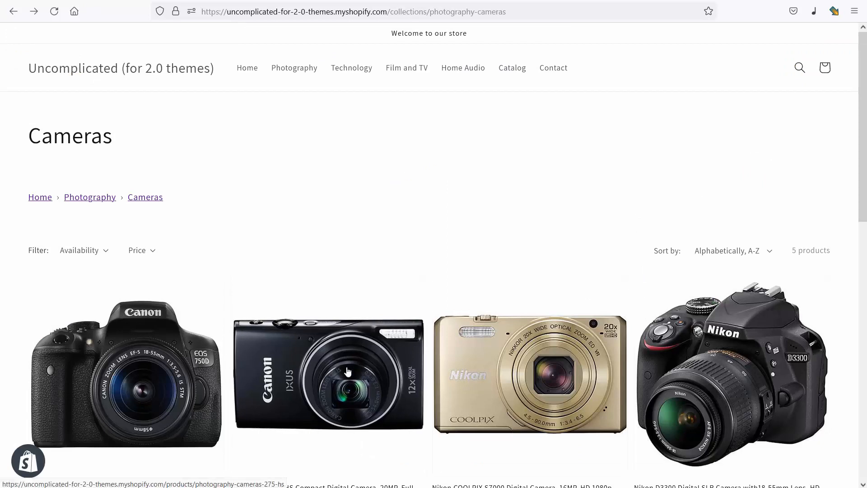
click(347, 372)
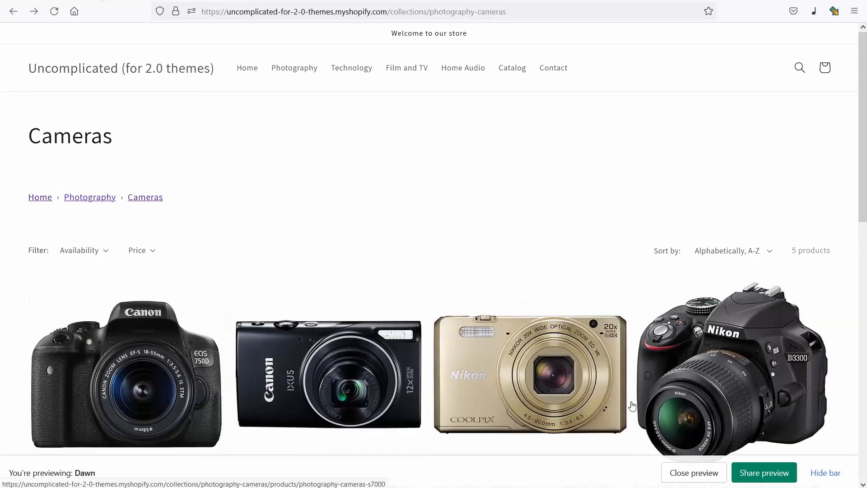
click(247, 68)
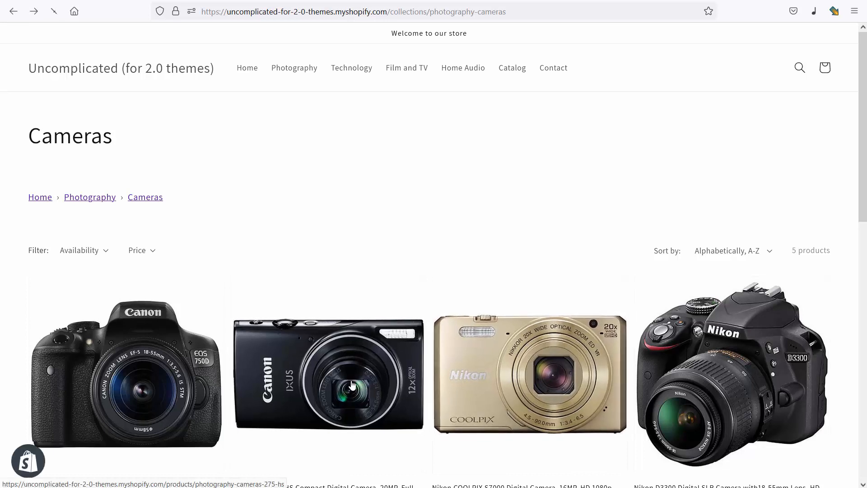
mouse_move(715, 417)
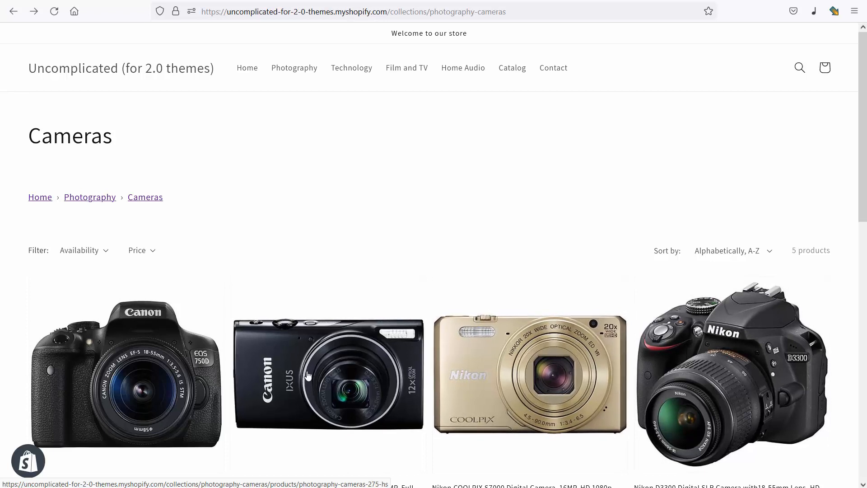
mouse_move(739, 368)
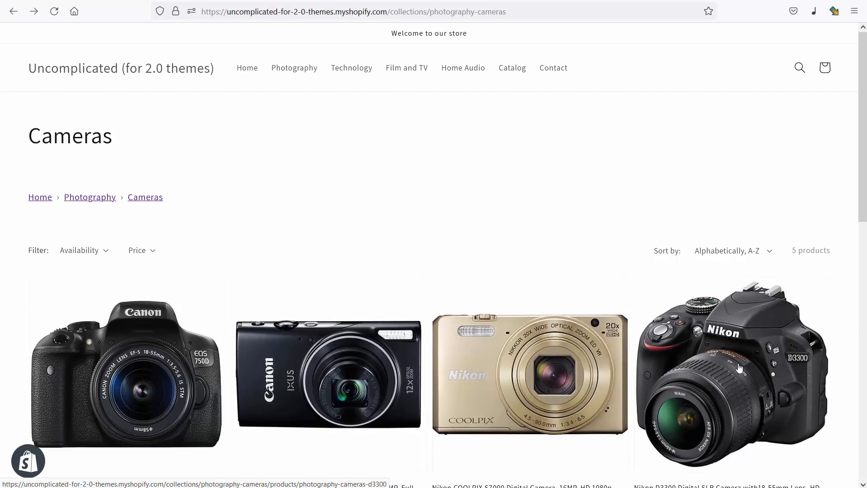
mouse_move(328, 383)
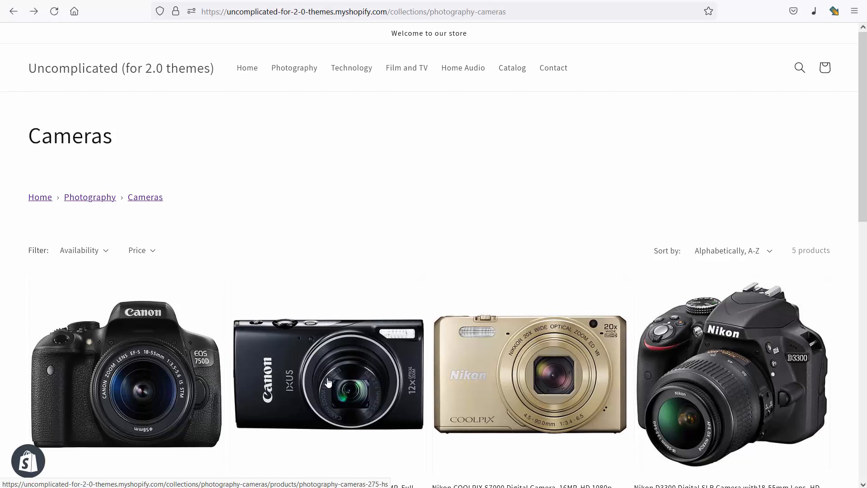
- Load the Canon product at its short URL by removing /collections/photography-cameras from the address
click(328, 383)
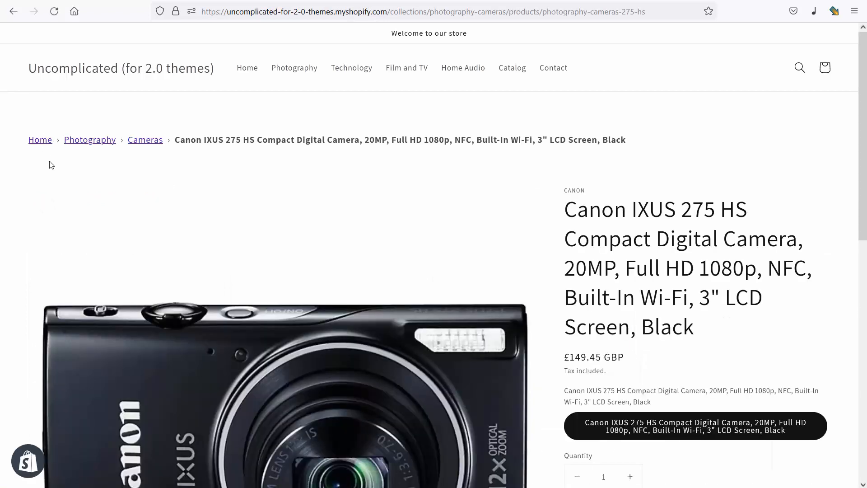
mouse_move(283, 156)
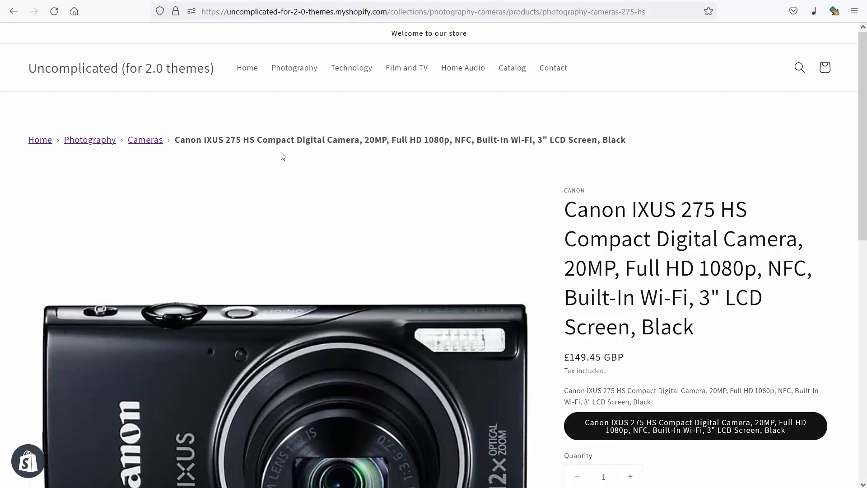
click(389, 9)
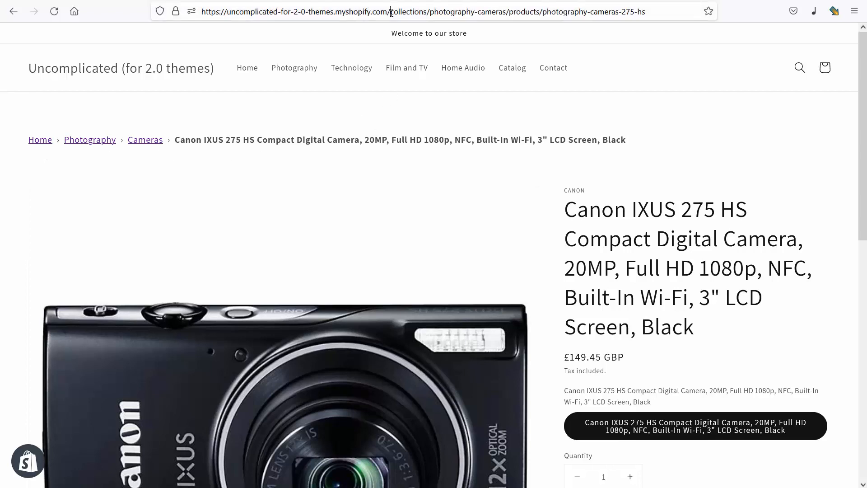
double_click(406, 12)
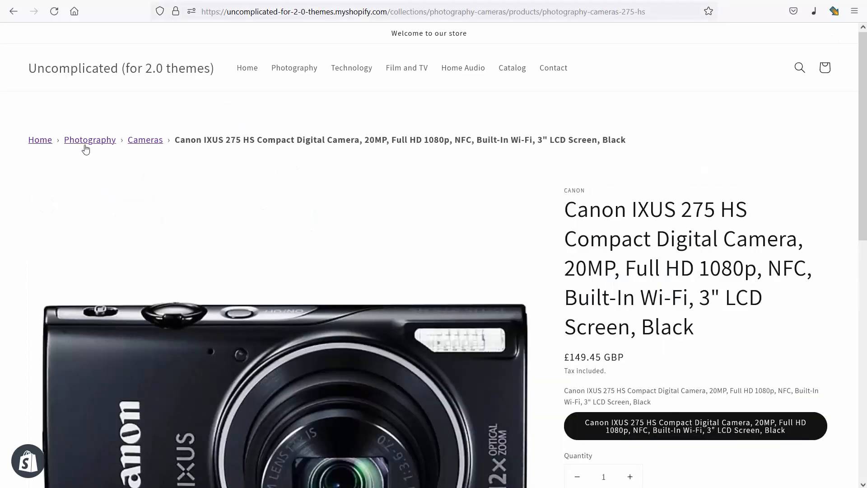
mouse_move(354, 178)
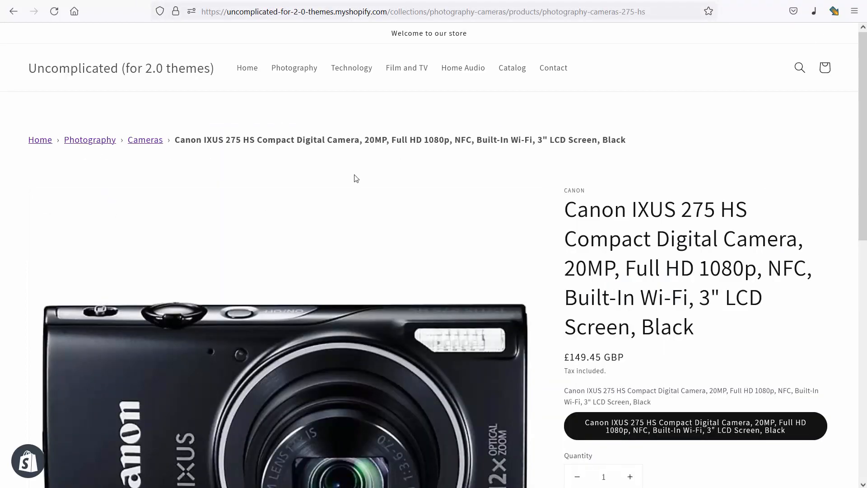
mouse_move(333, 74)
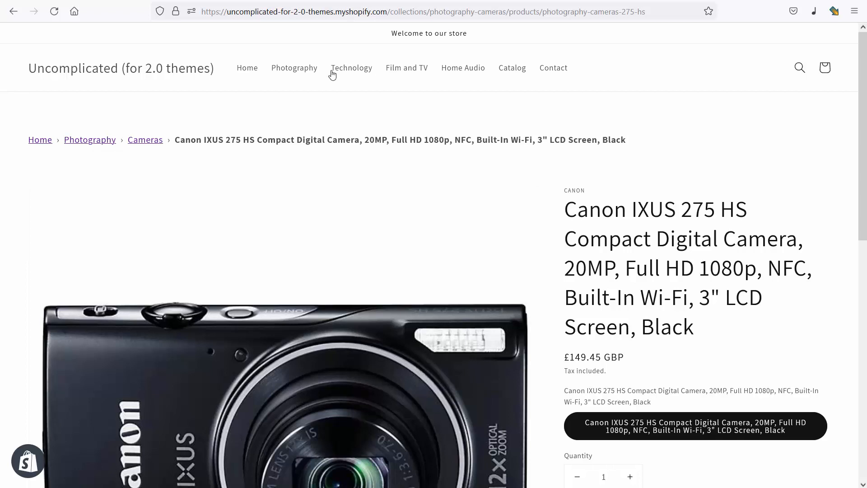
click(404, 12)
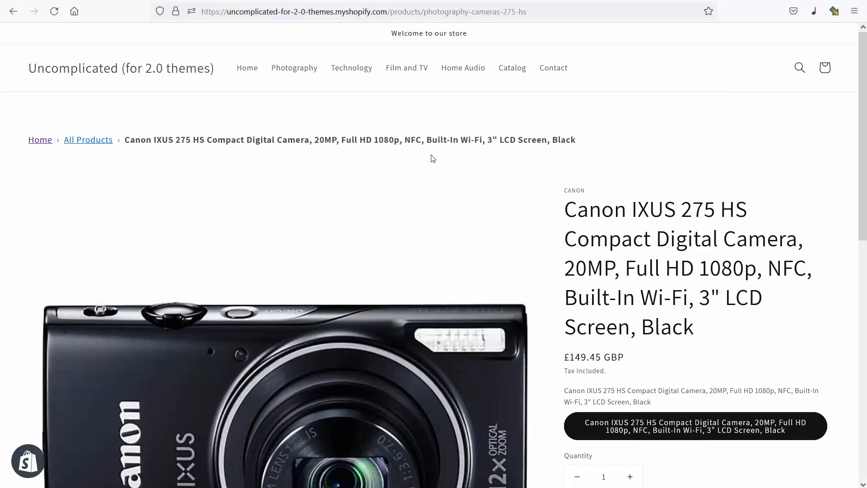
mouse_move(318, 189)
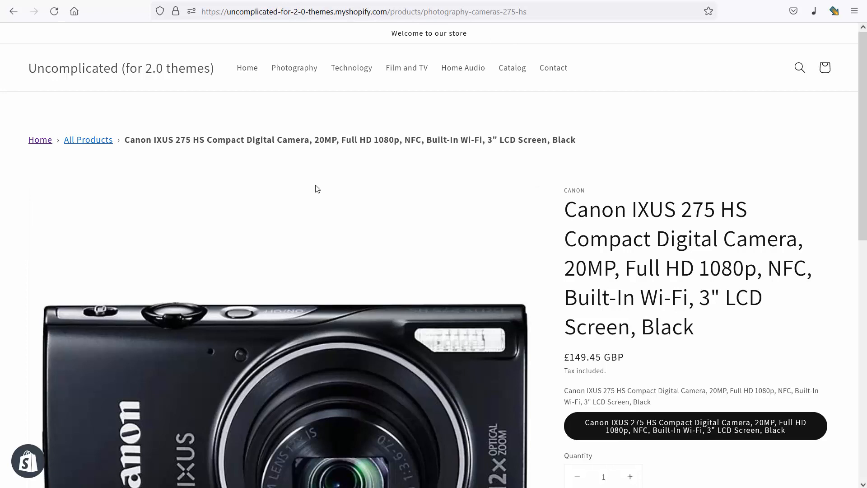
mouse_move(40, 139)
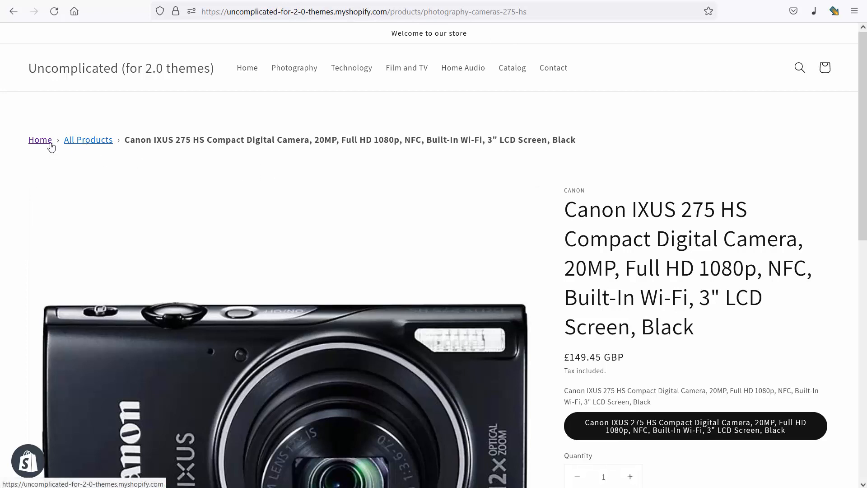
mouse_move(98, 142)
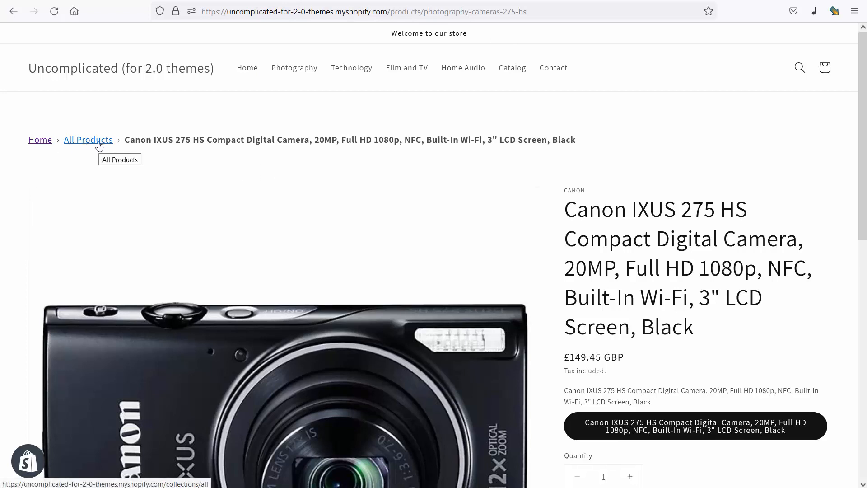
mouse_move(238, 152)
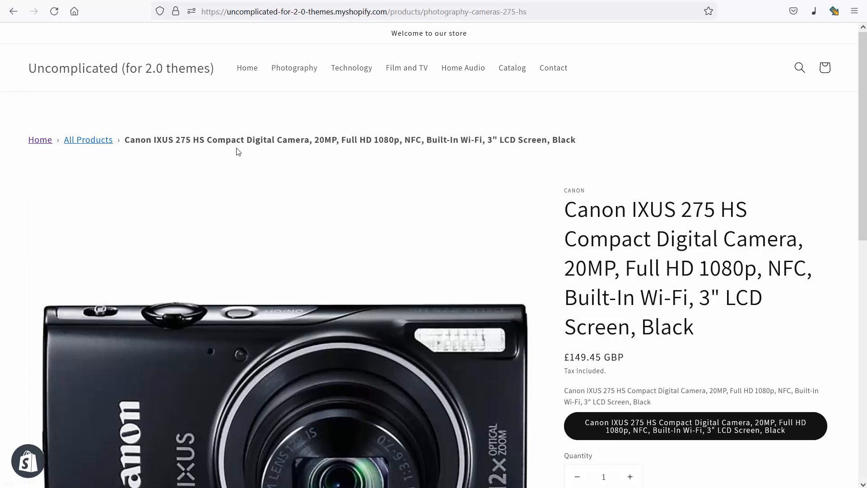
mouse_move(74, 42)
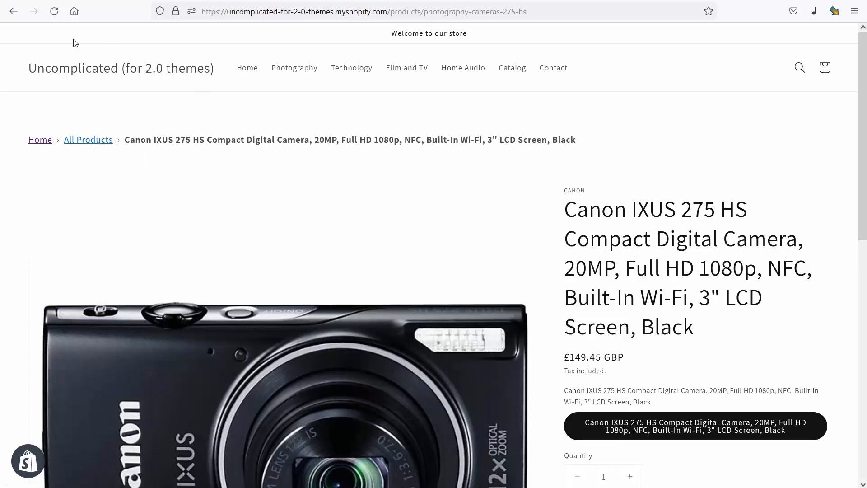
- Browse Technology › Computers › Desktops and land on the Lenovo H30 desktop product page
click(351, 68)
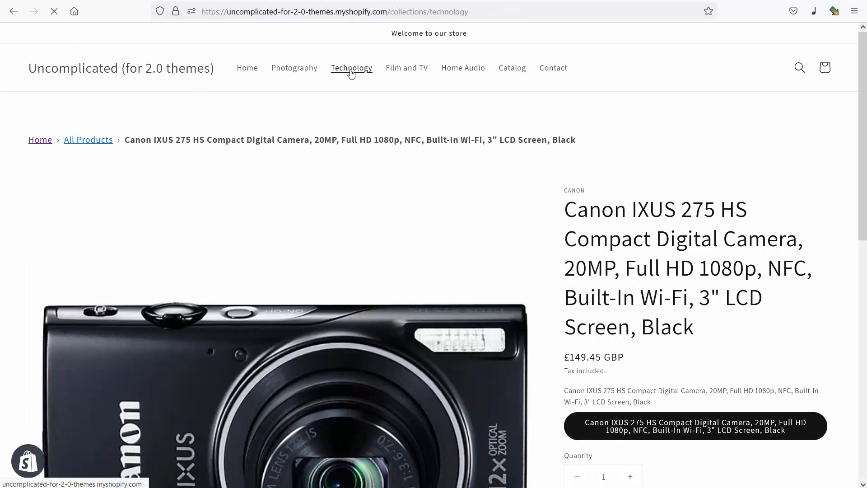
click(351, 68)
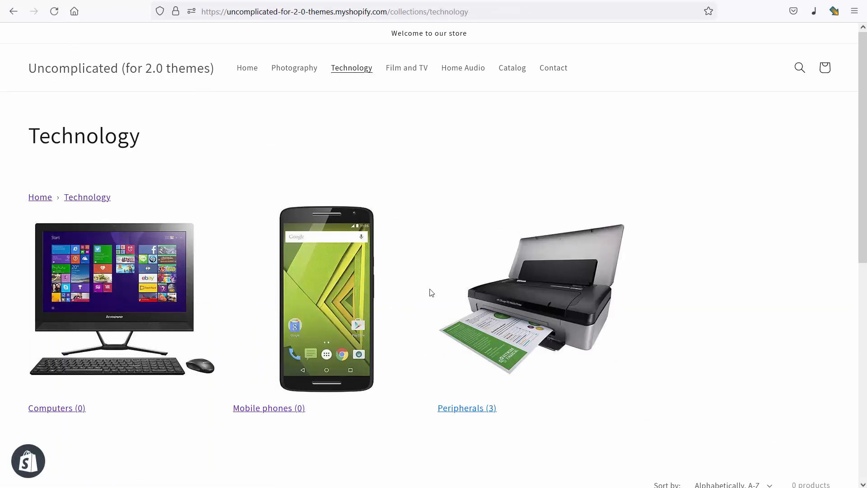
click(56, 407)
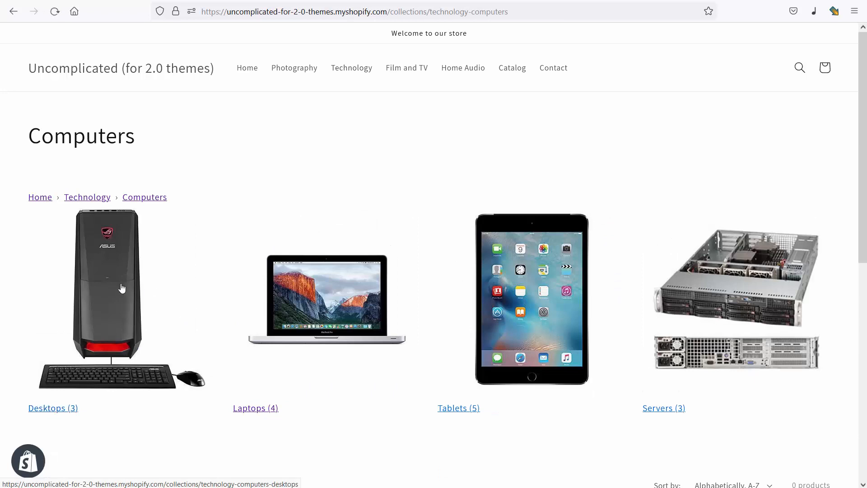
click(52, 407)
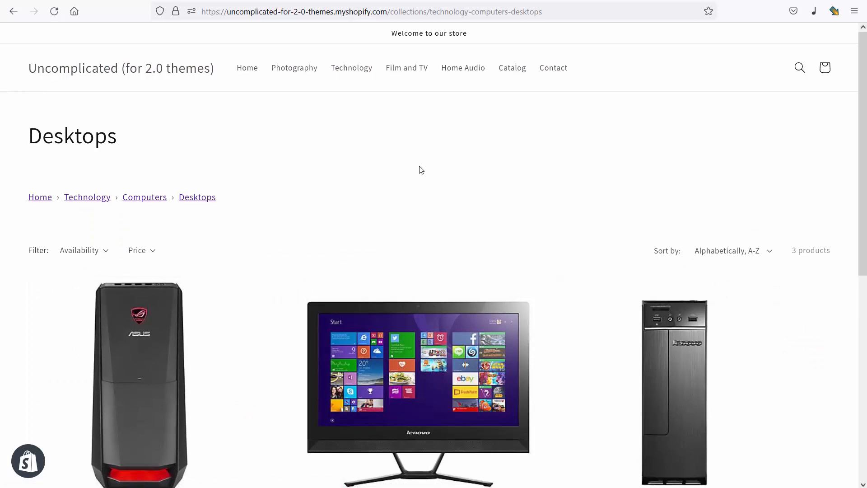
mouse_move(405, 384)
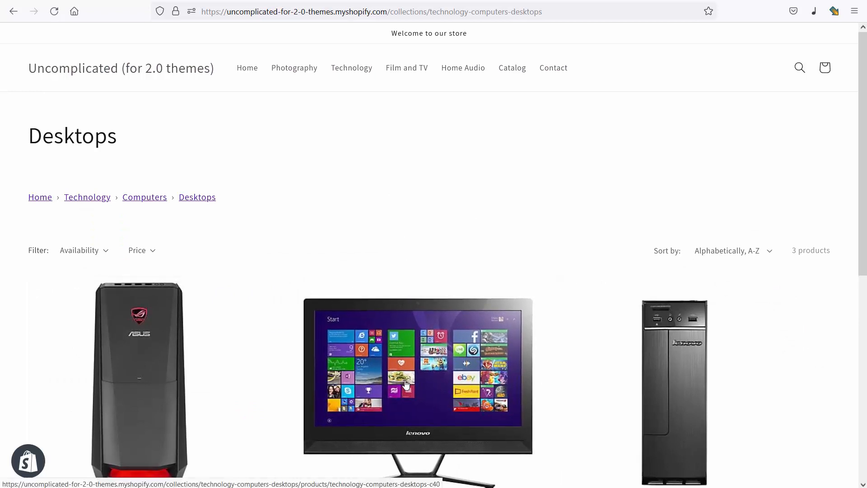
mouse_move(668, 388)
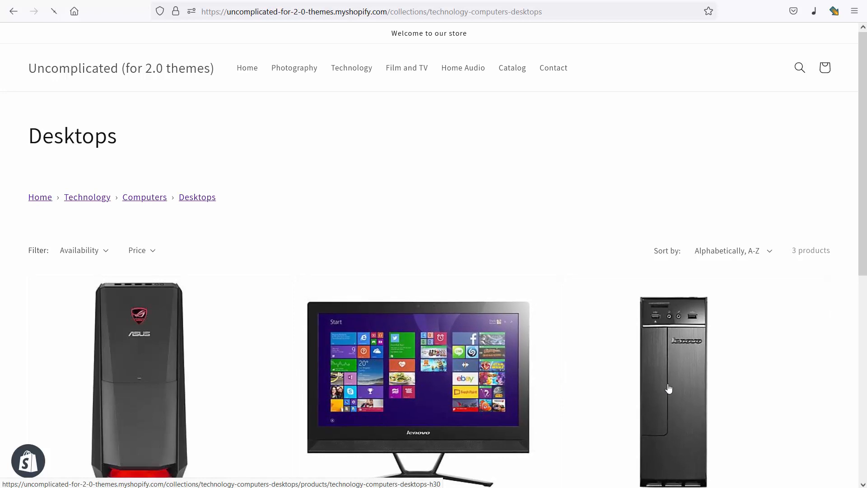
click(668, 388)
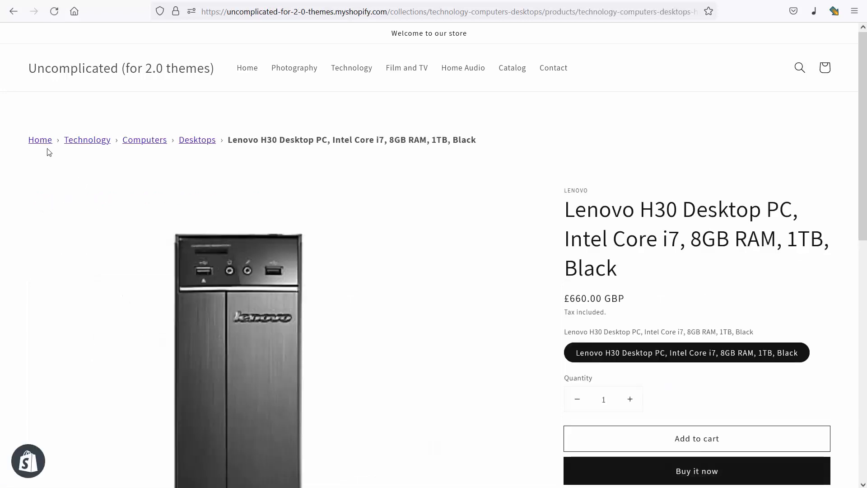
mouse_move(170, 154)
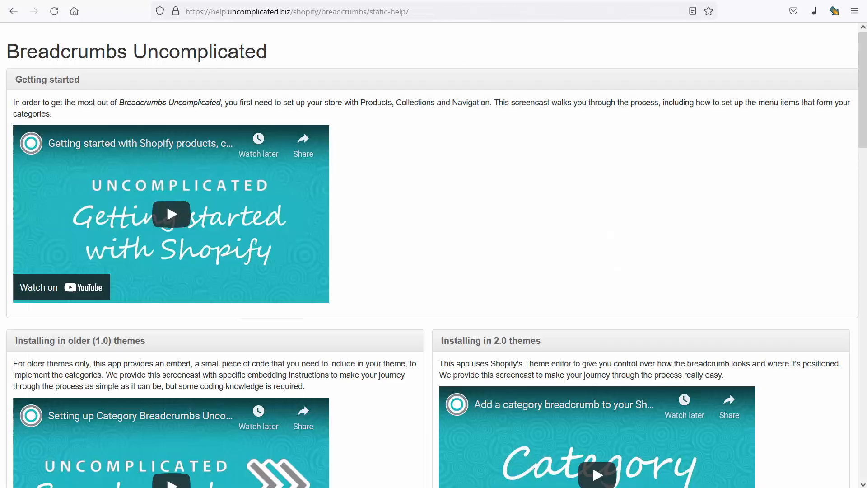
mouse_move(462, 143)
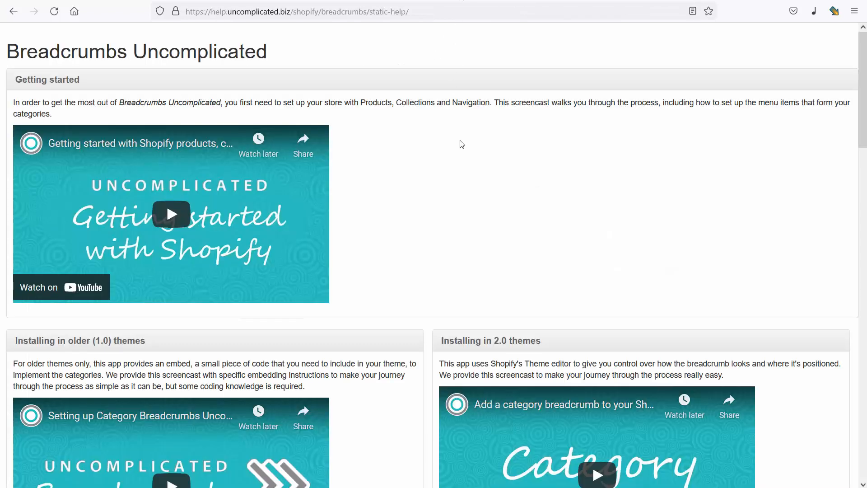
- Scroll to 'Showing breadcrumbs on product pages' and select the insert_shortlinkfix embed code line
scroll(down, 3)
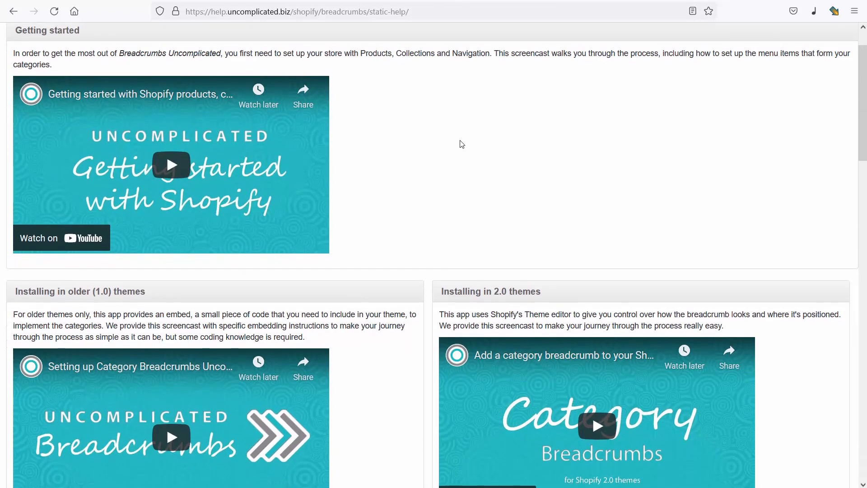
scroll(down, 3)
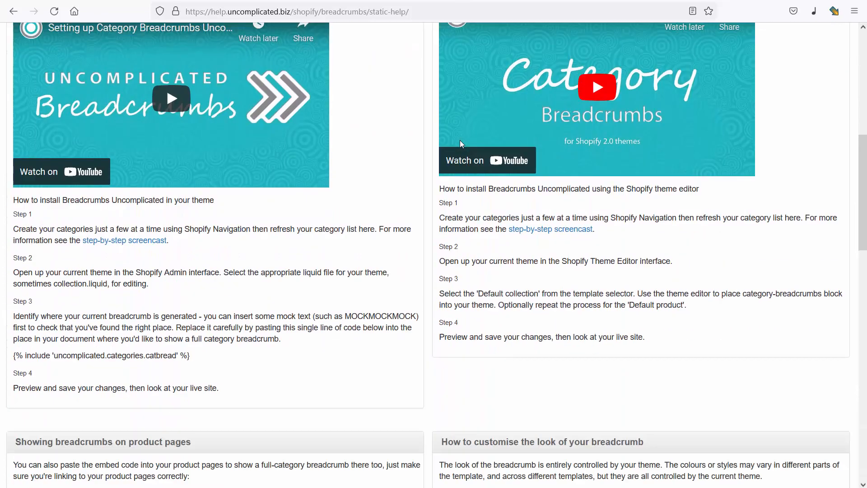
scroll(down, 3)
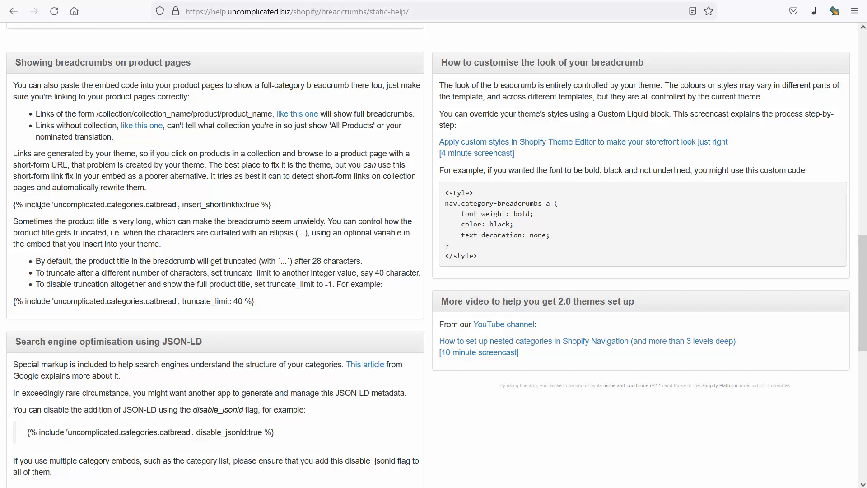
triple_click(136, 204)
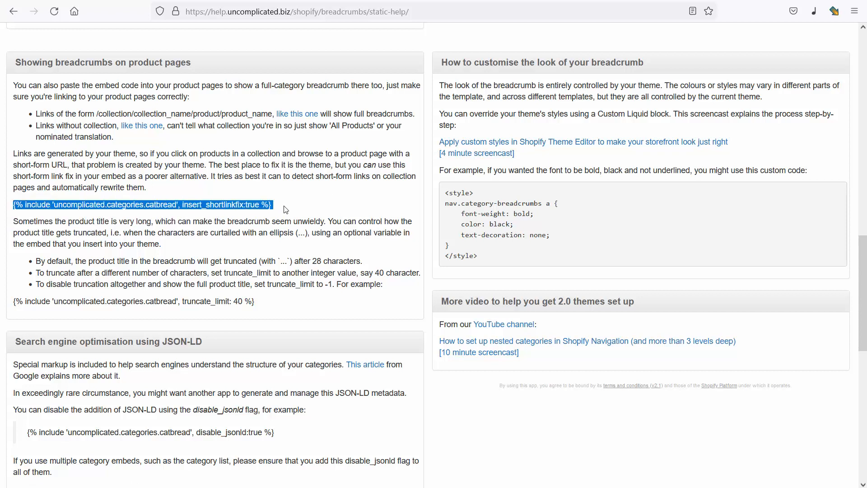
double_click(212, 204)
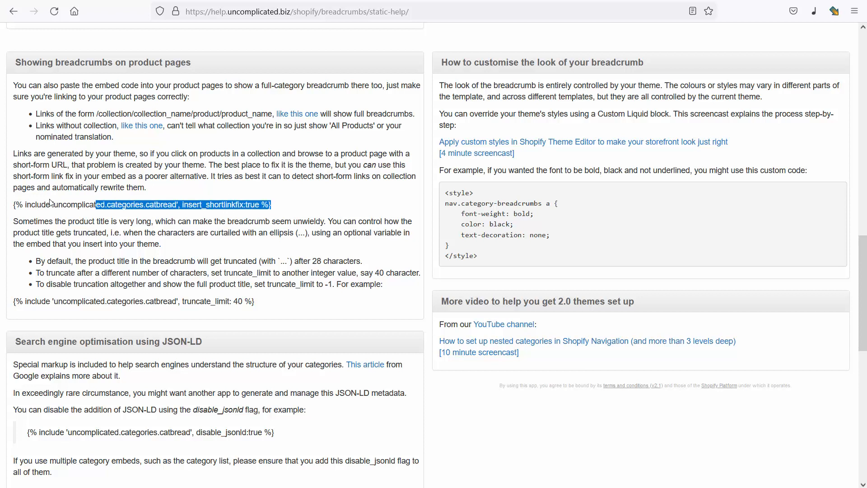
click(295, 208)
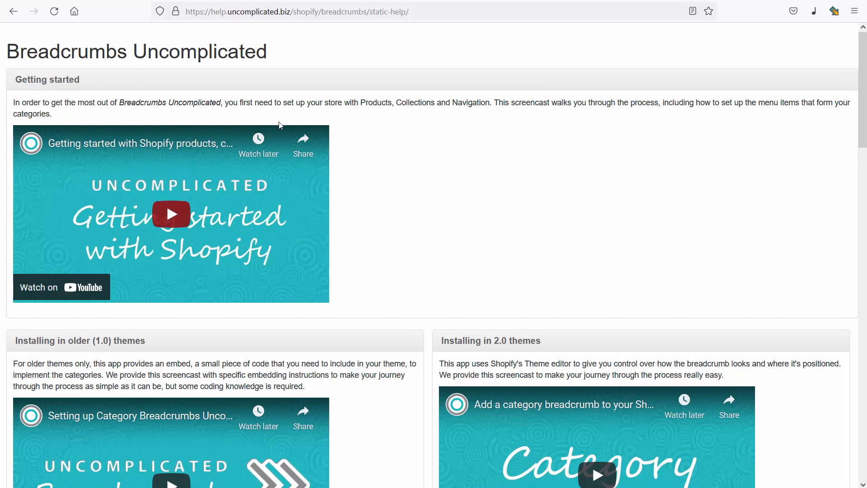
mouse_move(345, 230)
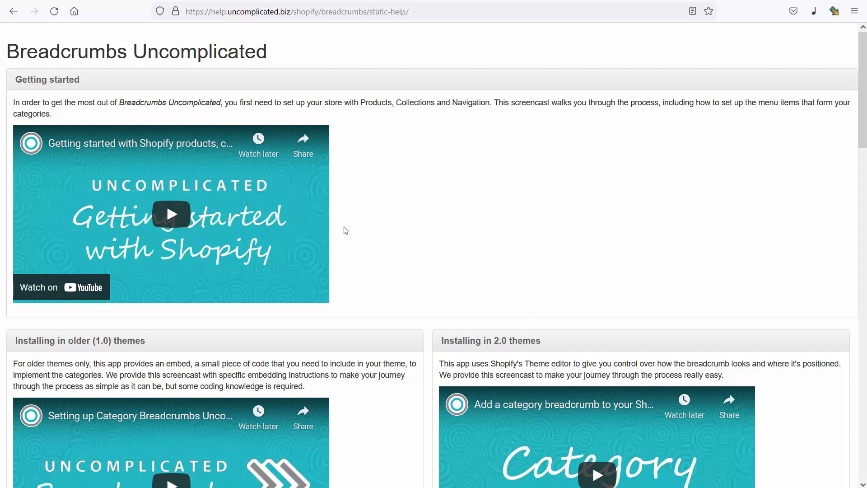